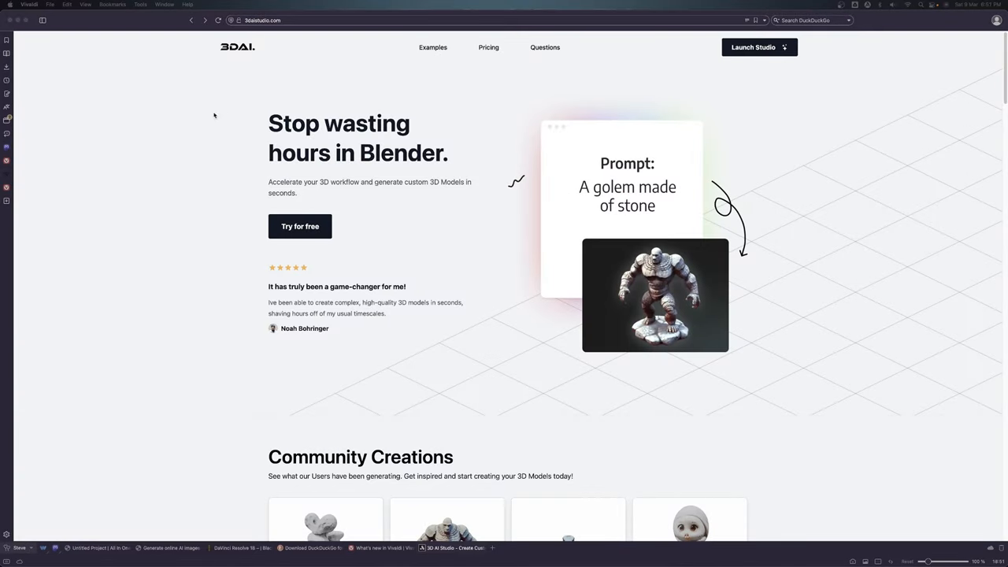
pyautogui.moveTo(242, 127)
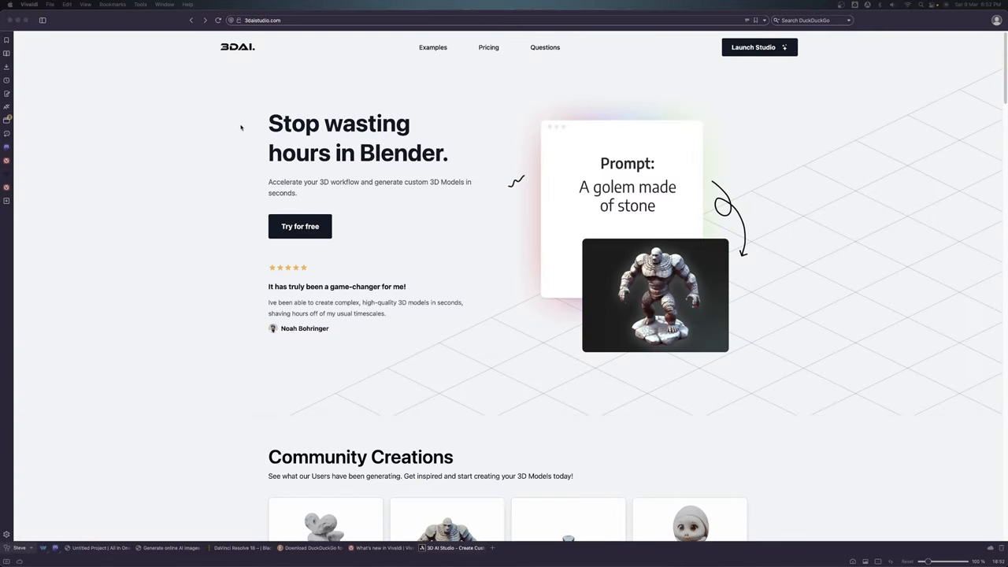
pyautogui.moveTo(402, 262)
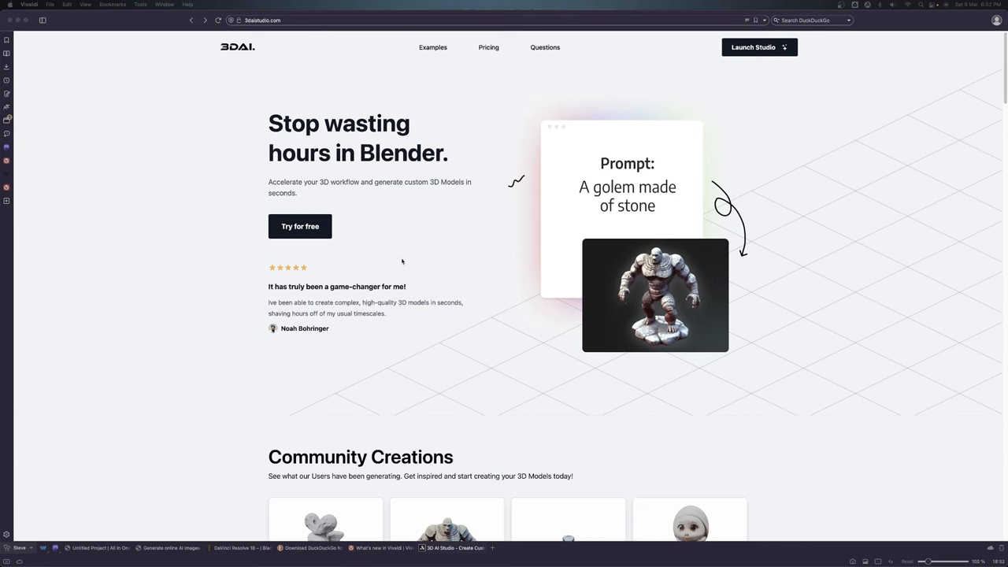
pyautogui.moveTo(282, 130)
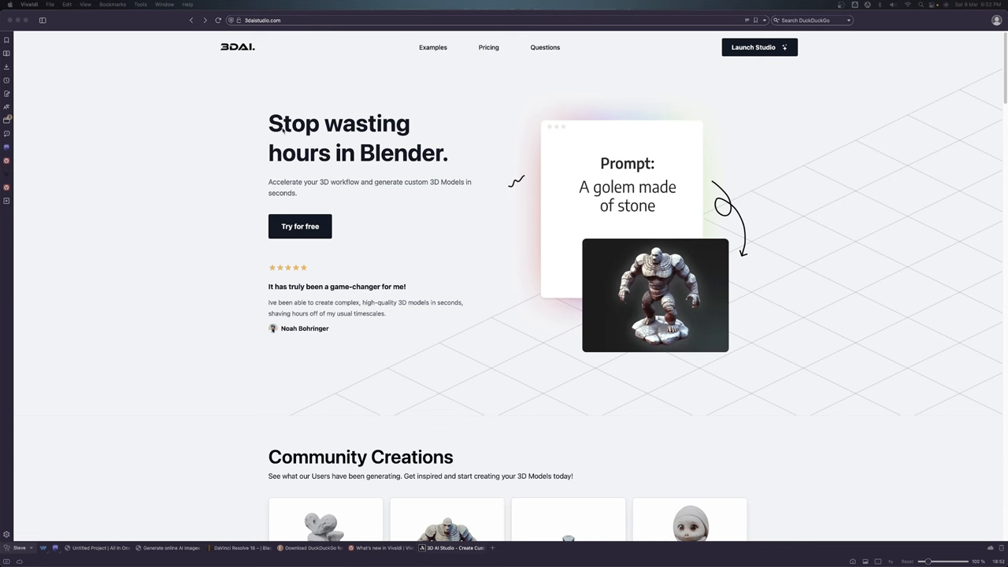
pyautogui.moveTo(322, 149)
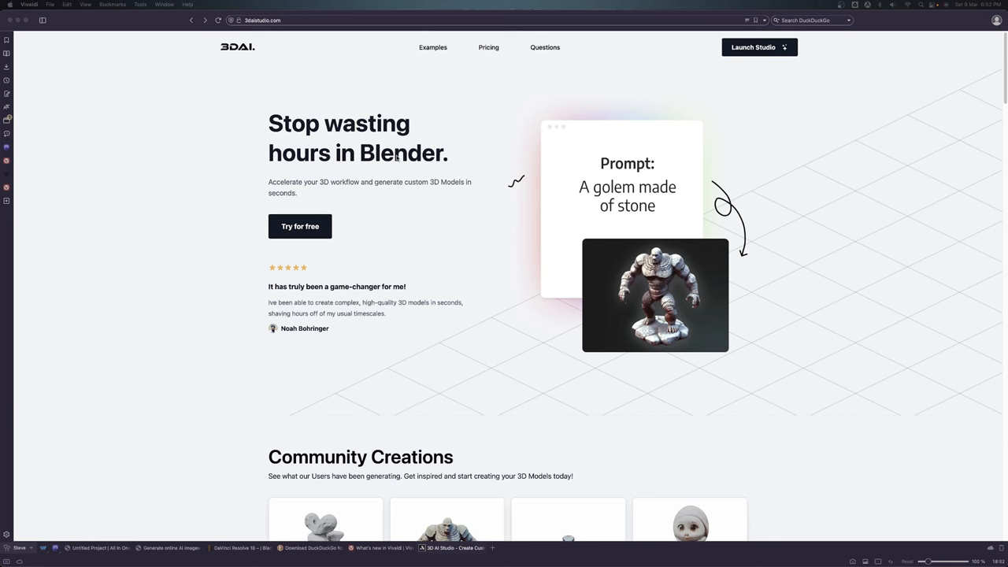
pyautogui.moveTo(422, 256)
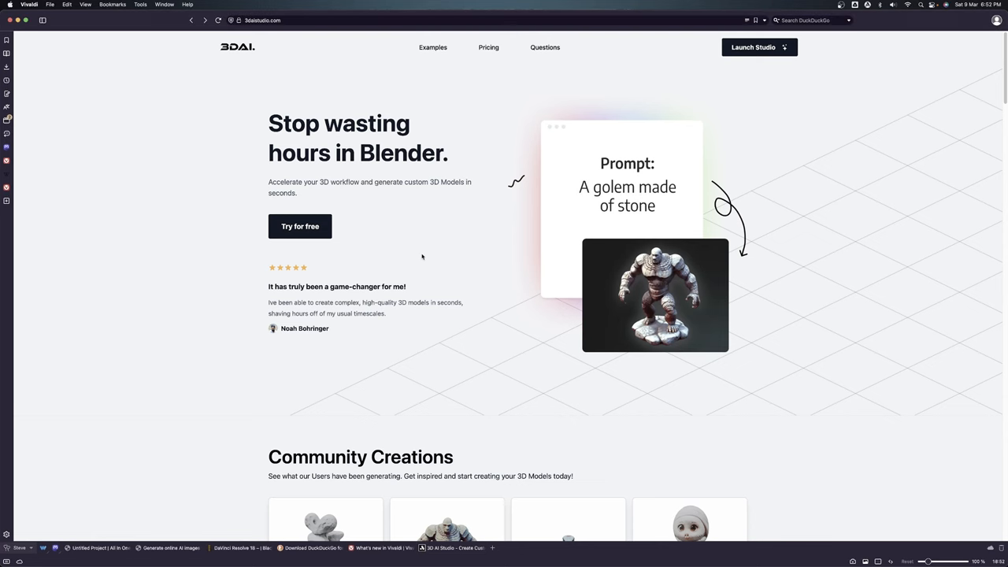
# Step: Start the free trial and sign in to 3D AI Studio with a Google account
pyautogui.scroll(-3)
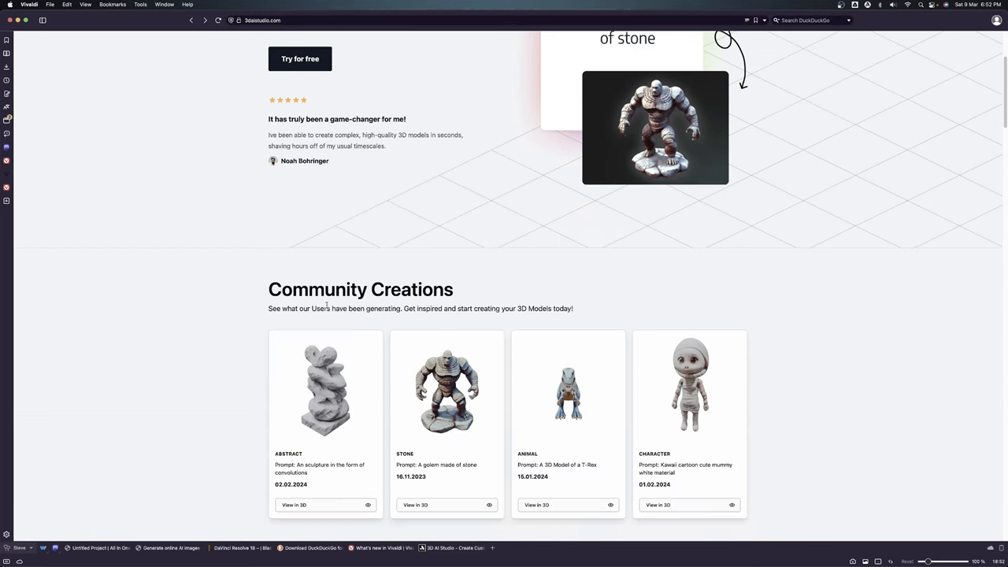
pyautogui.moveTo(511, 432)
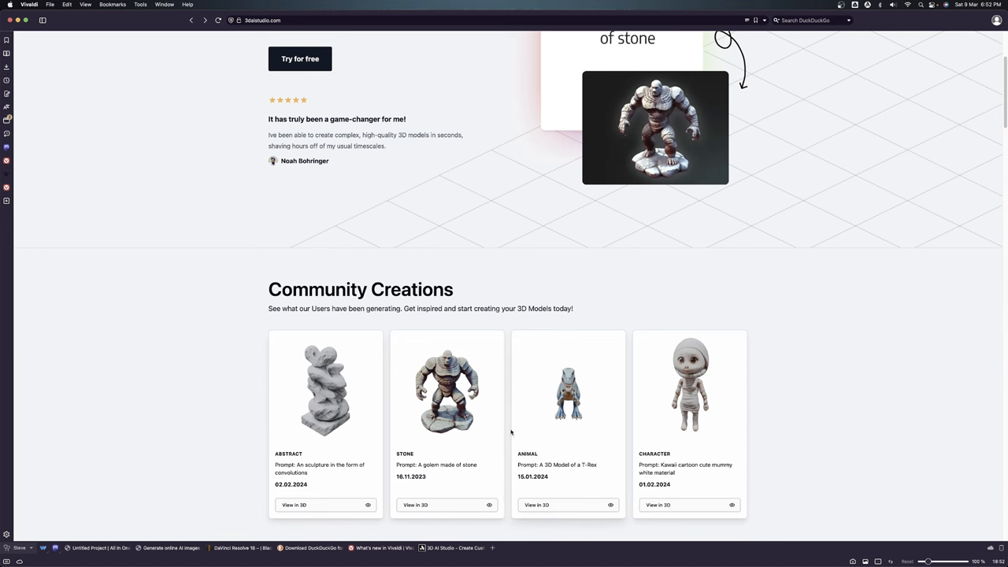
pyautogui.scroll(3)
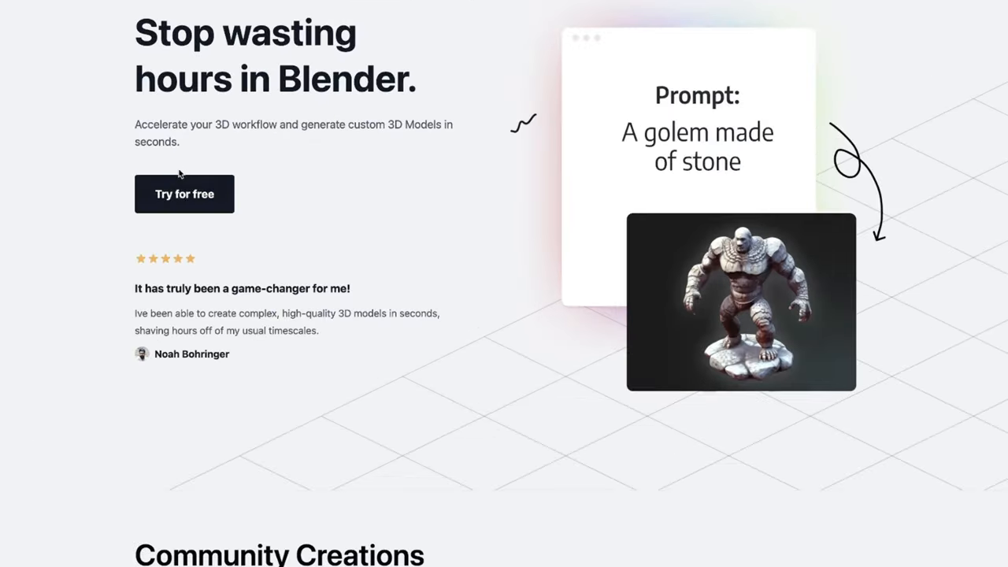
pyautogui.moveTo(184, 197)
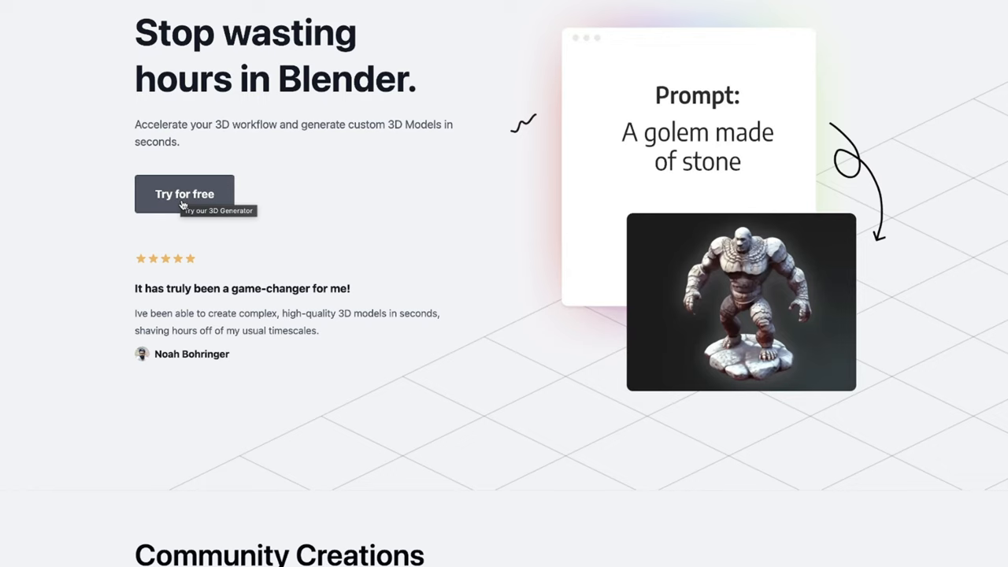
pyautogui.click(185, 194)
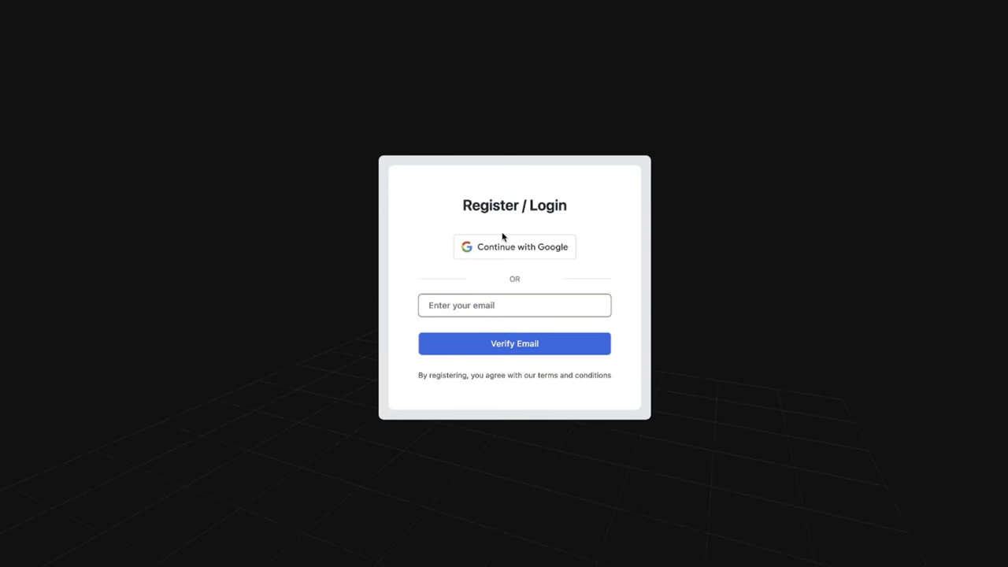
pyautogui.moveTo(504, 252)
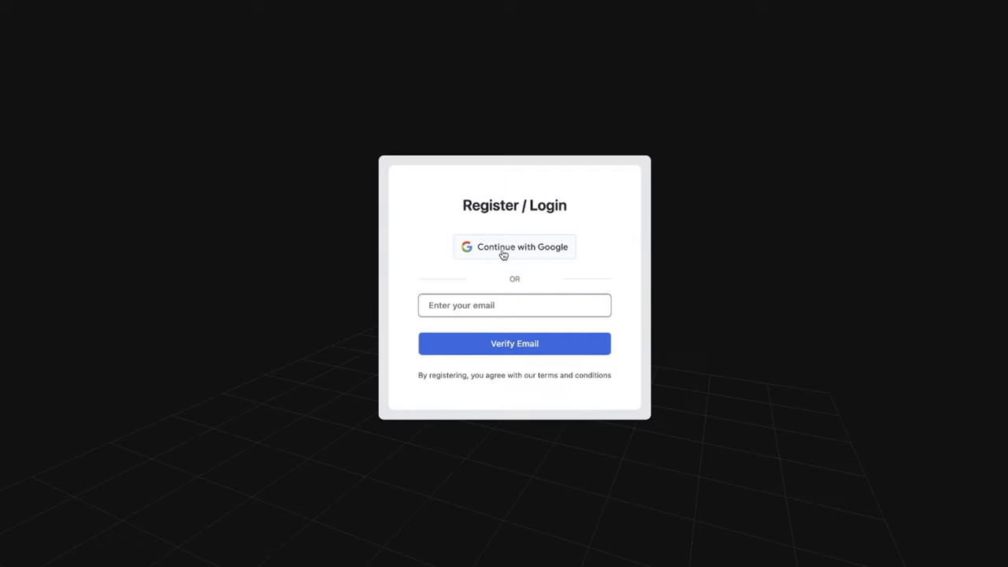
pyautogui.click(514, 246)
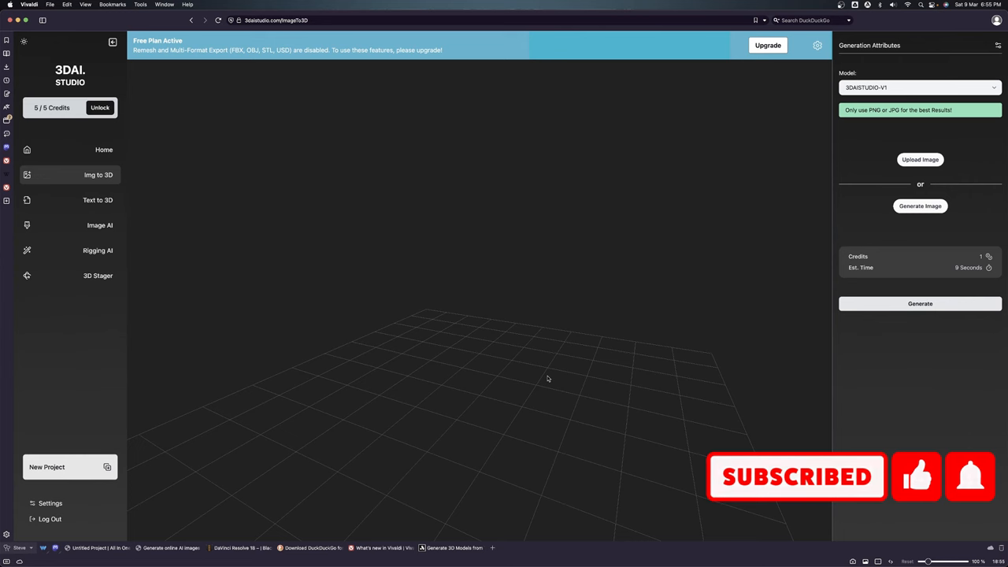
pyautogui.moveTo(479, 364)
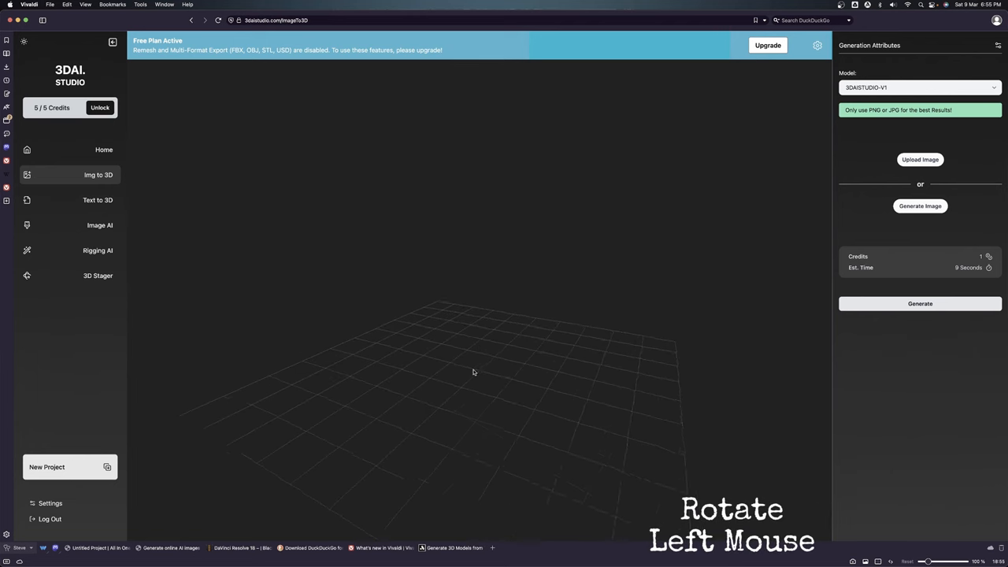
pyautogui.moveTo(473, 372); pyautogui.dragTo(403, 392)
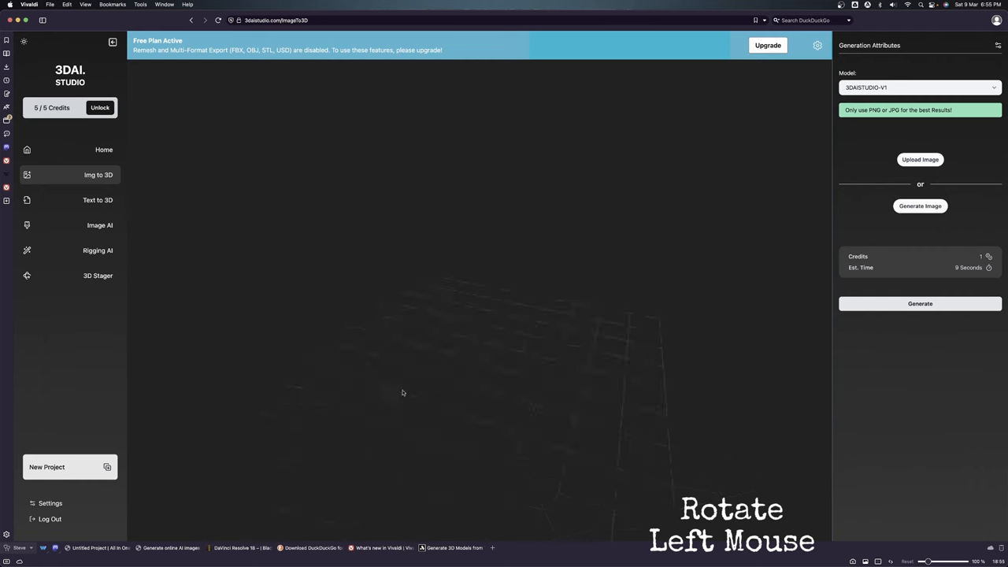
pyautogui.moveTo(404, 393); pyautogui.dragTo(454, 375)
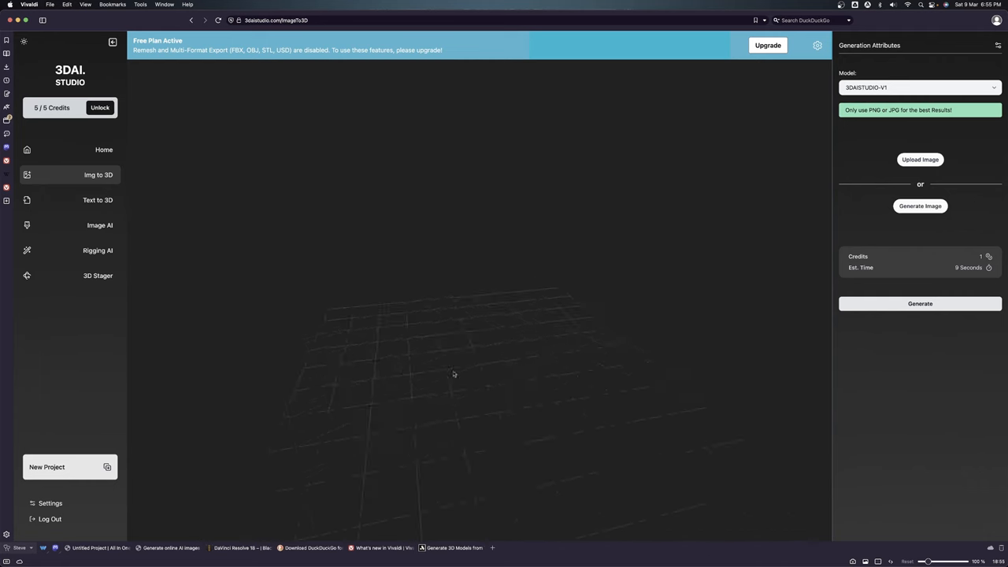
pyautogui.moveTo(454, 375); pyautogui.dragTo(608, 313)
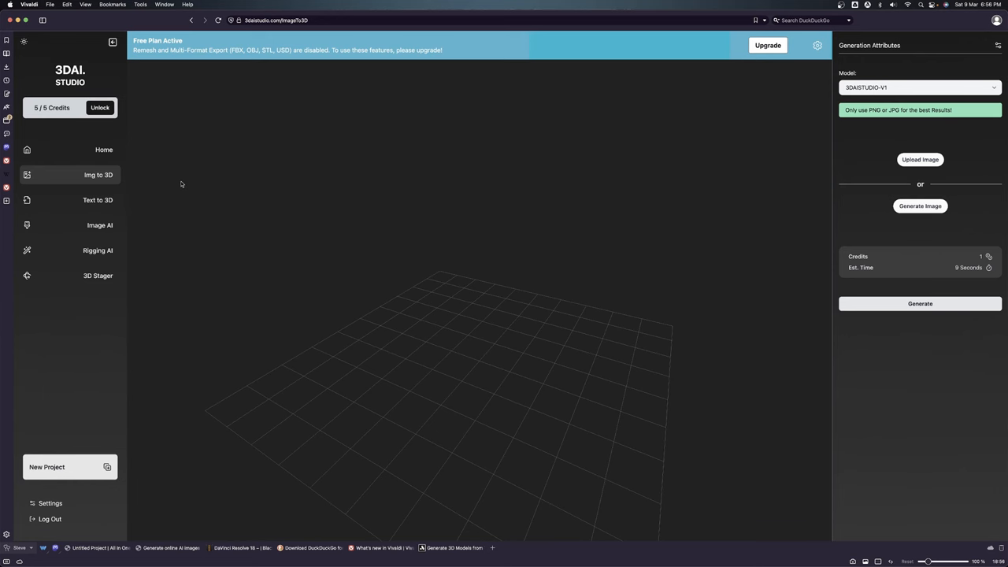
# Step: Visit the empty Projects home page, then return to the Image-to-3D workspace
pyautogui.click(104, 149)
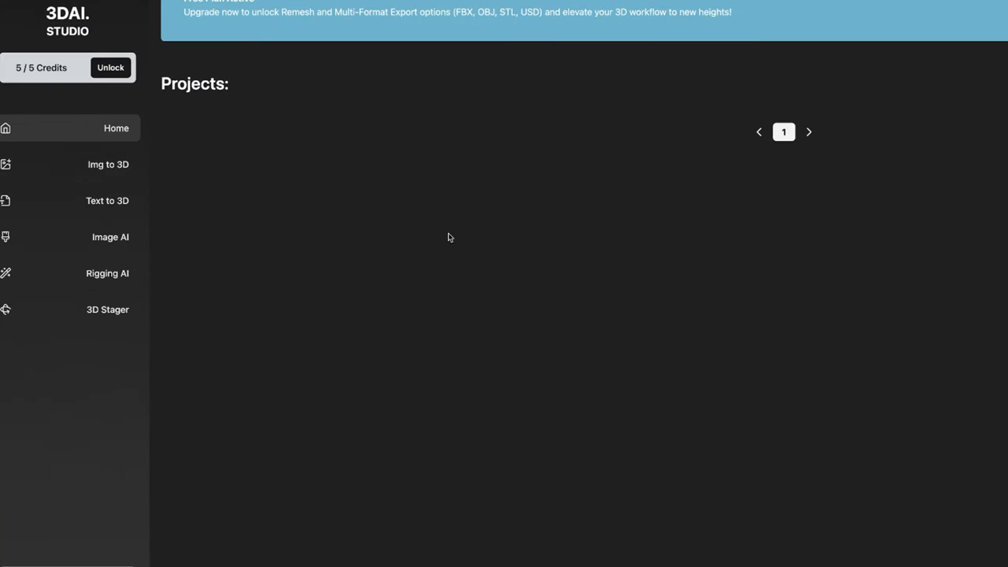
pyautogui.moveTo(759, 180)
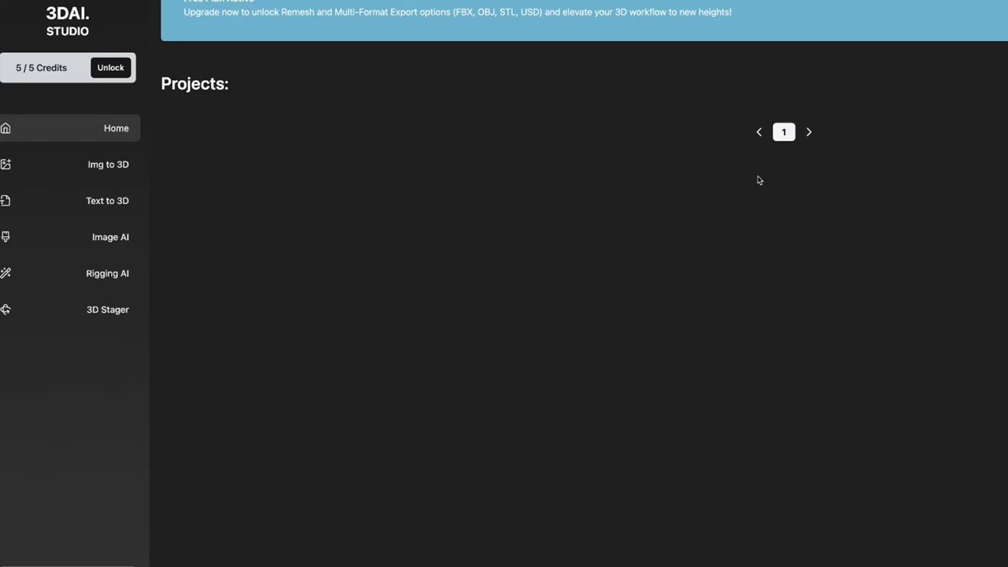
pyautogui.moveTo(768, 164)
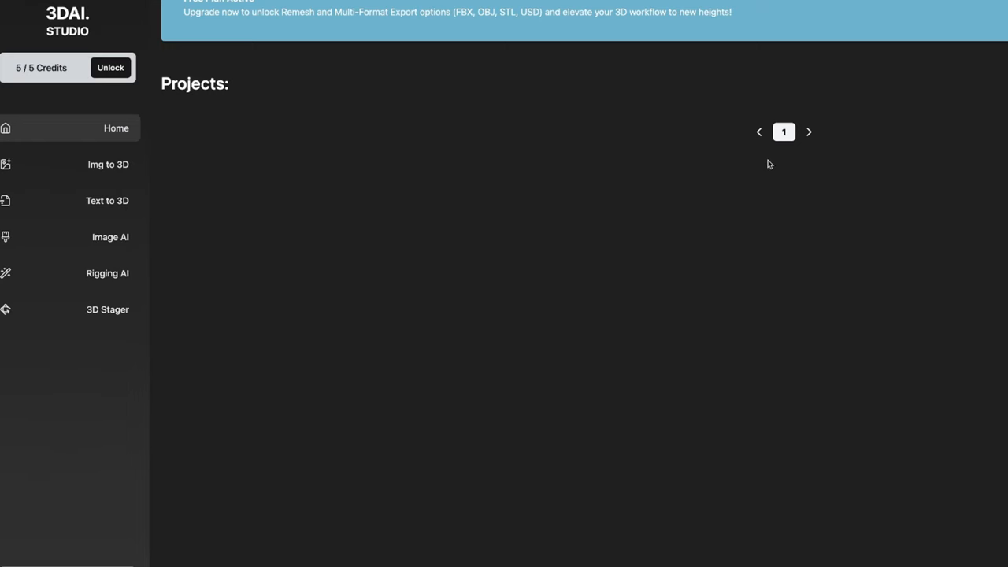
pyautogui.moveTo(824, 167)
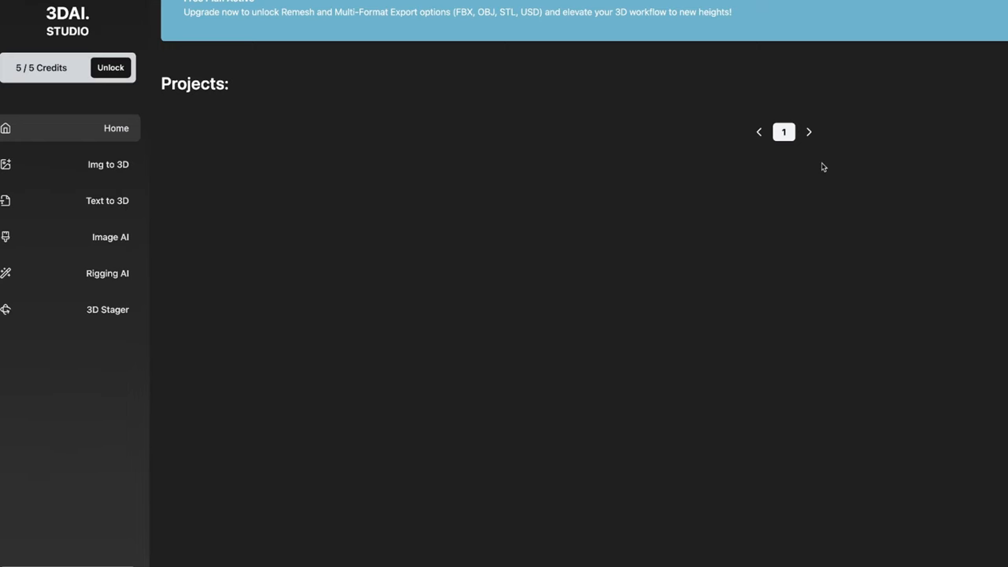
pyautogui.click(107, 163)
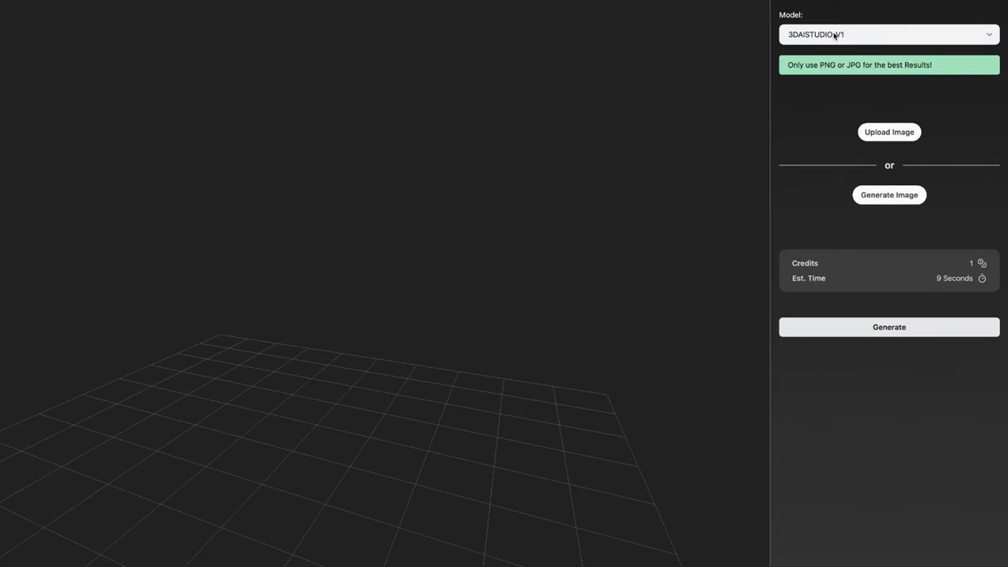
pyautogui.click(888, 35)
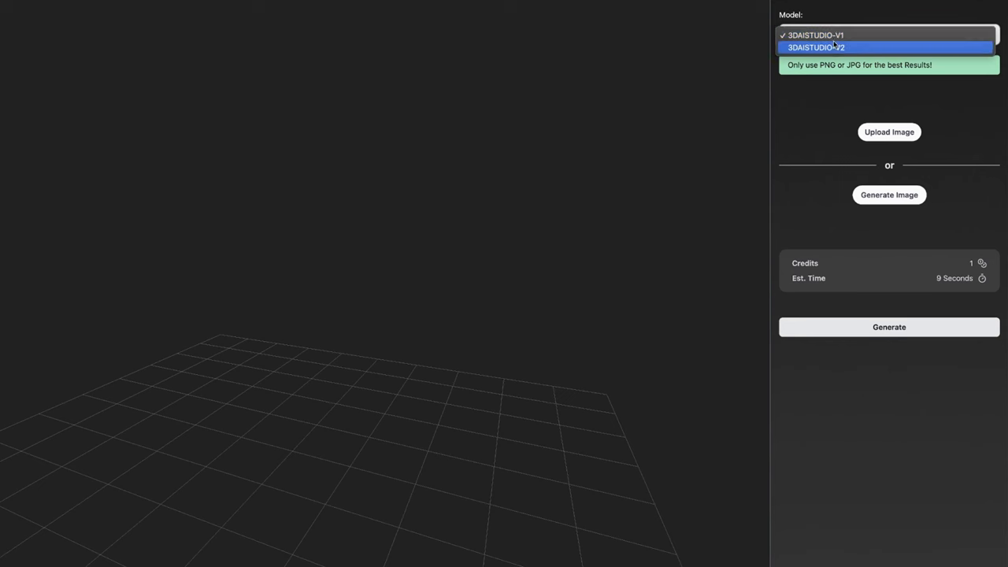
pyautogui.click(816, 34)
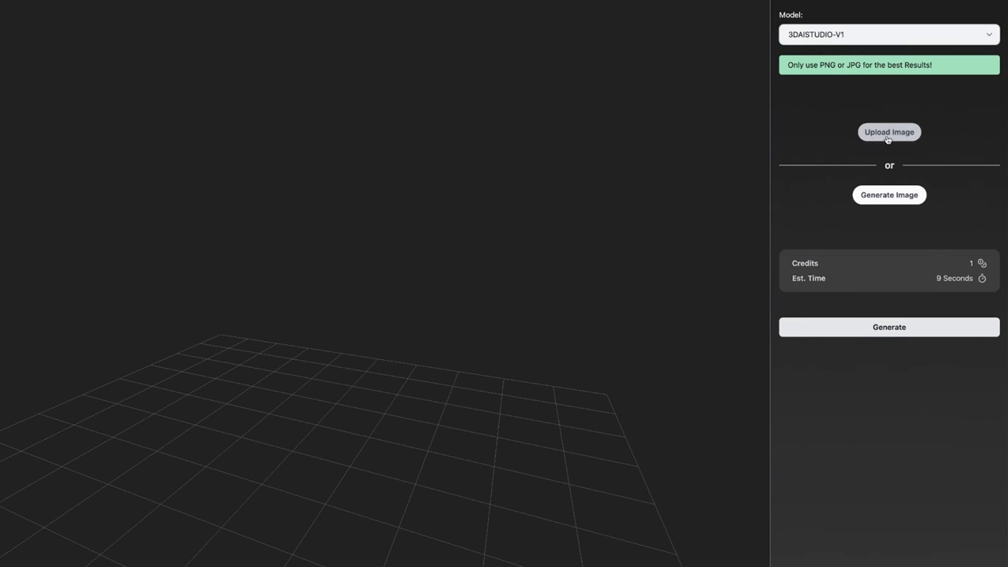
pyautogui.moveTo(888, 195)
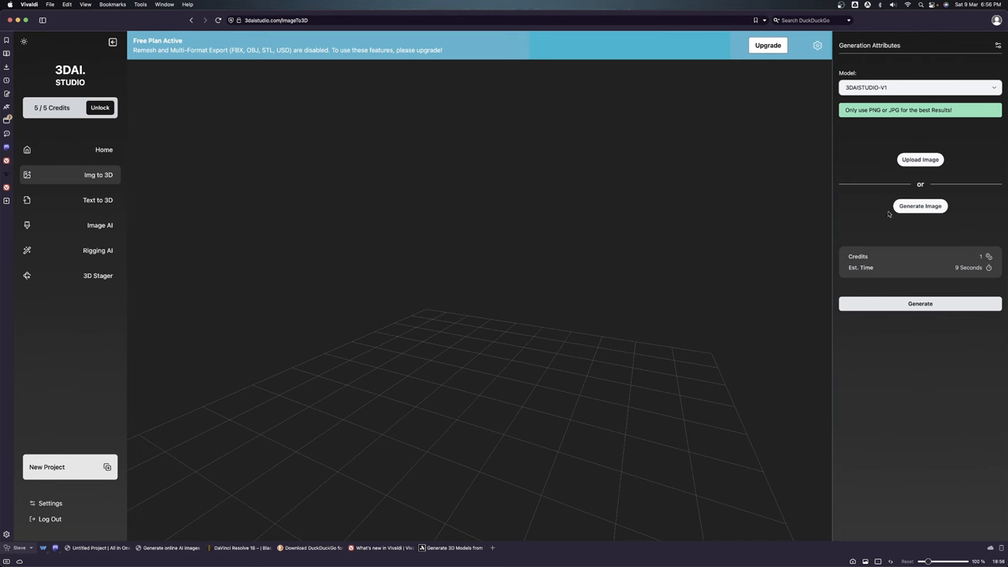
pyautogui.moveTo(98, 201)
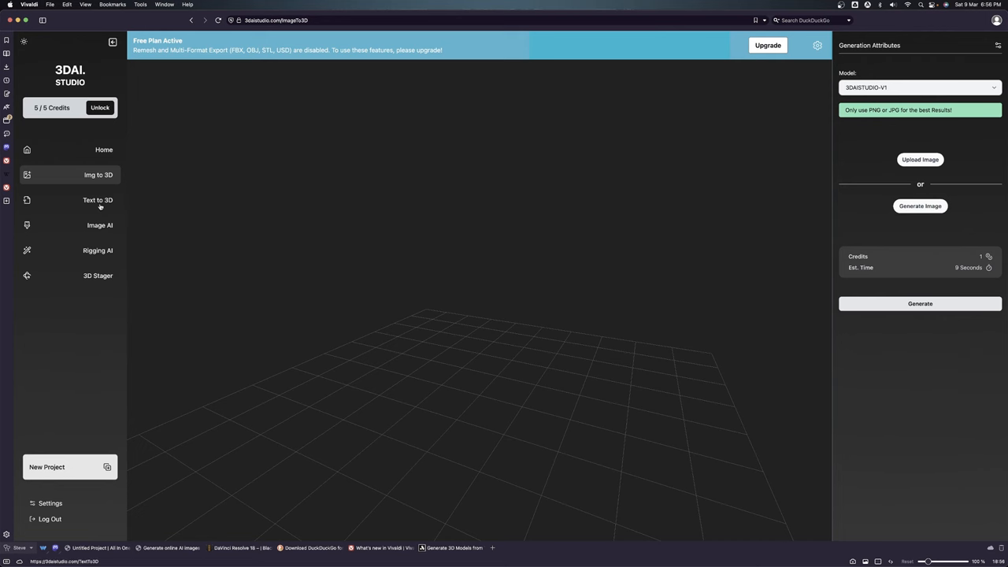
# Step: Switch to the Text-to-3D generator with its V2 model, style choices and prompt field
pyautogui.click(98, 200)
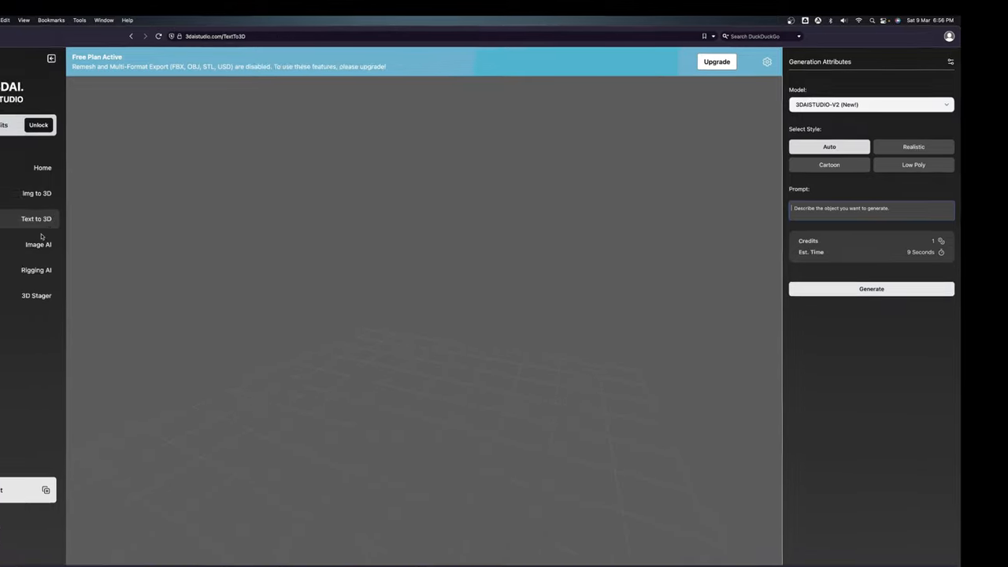
# Step: Visit the Image AI generator page, then move on to the Rigging AI page
pyautogui.click(37, 244)
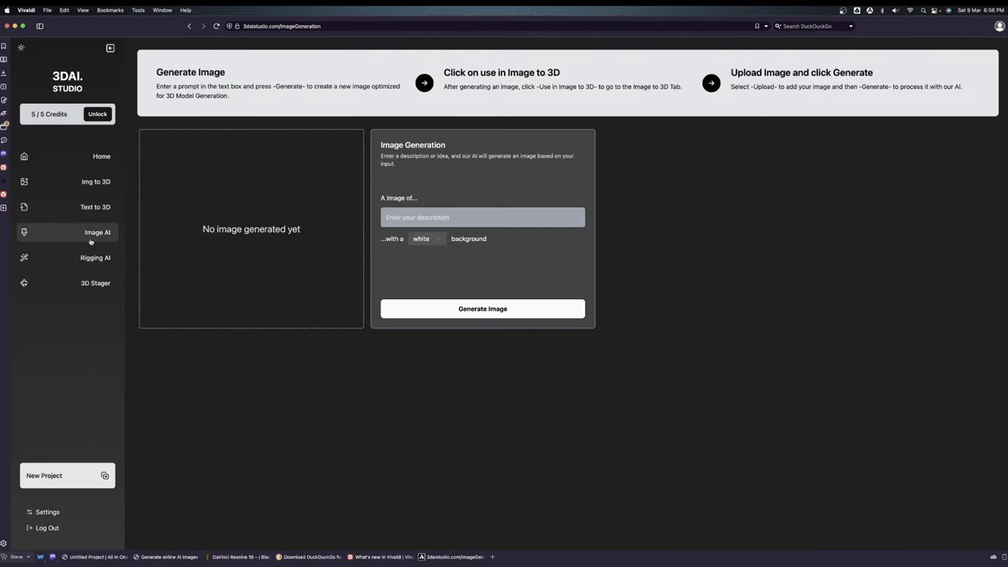
pyautogui.moveTo(155, 238)
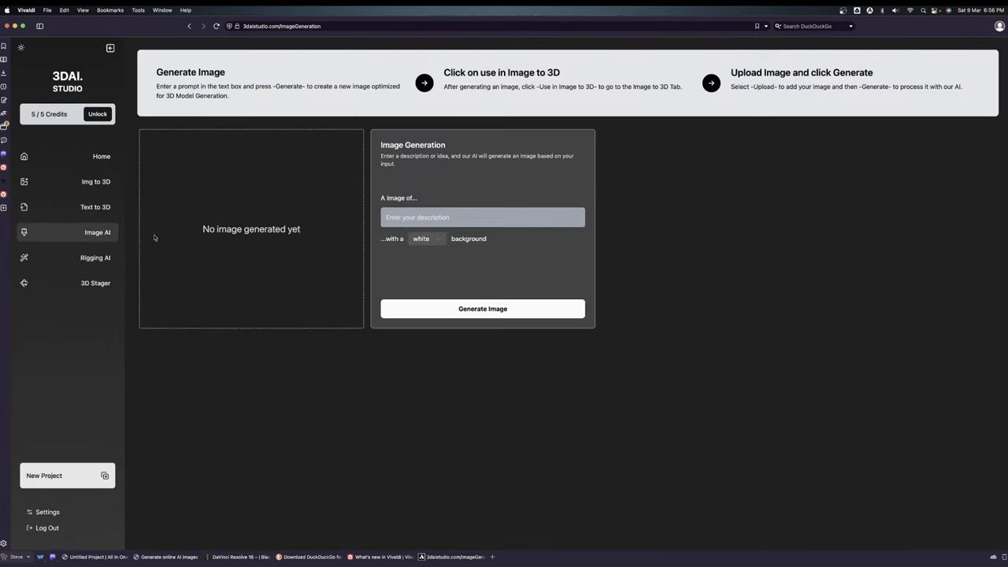
pyautogui.click(94, 258)
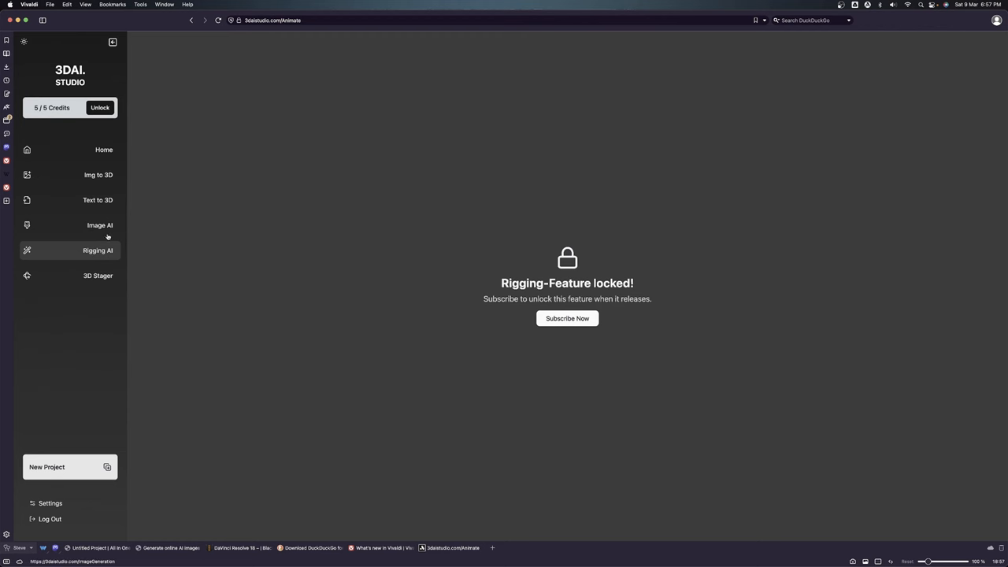
# Step: View the Pricing & Plans overlay with its credit pack and two subscription tiers
pyautogui.click(568, 318)
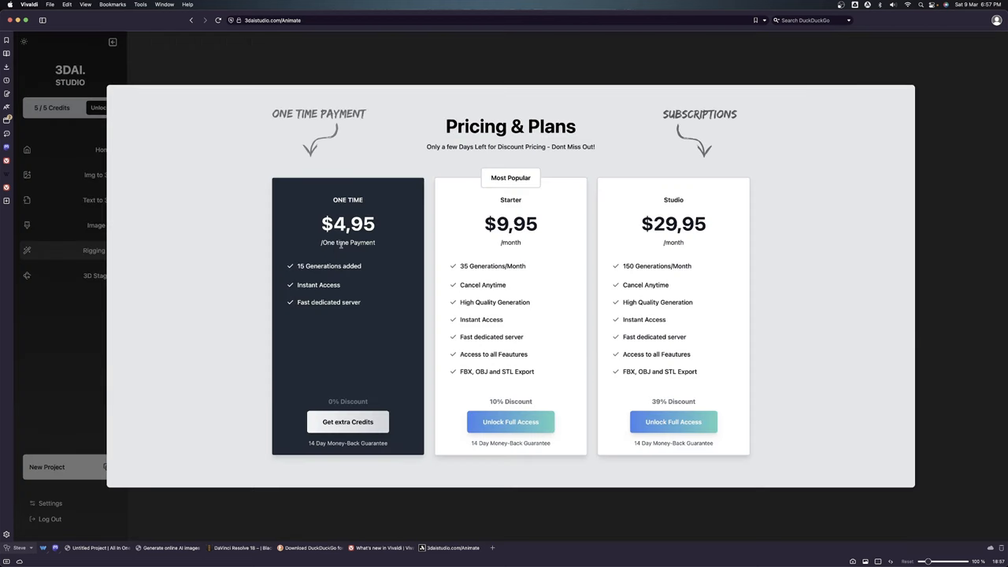
pyautogui.moveTo(363, 297)
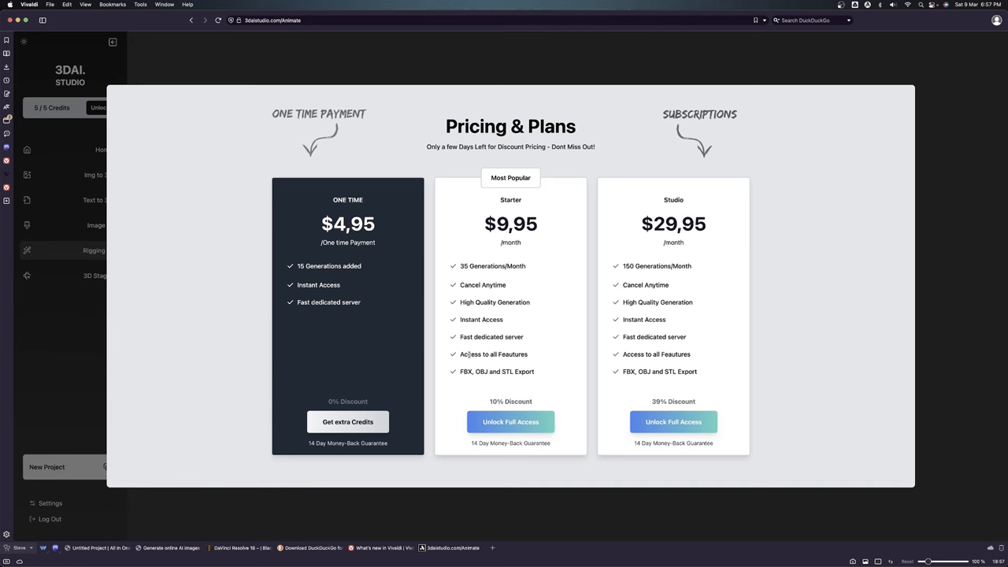
pyautogui.moveTo(459, 388)
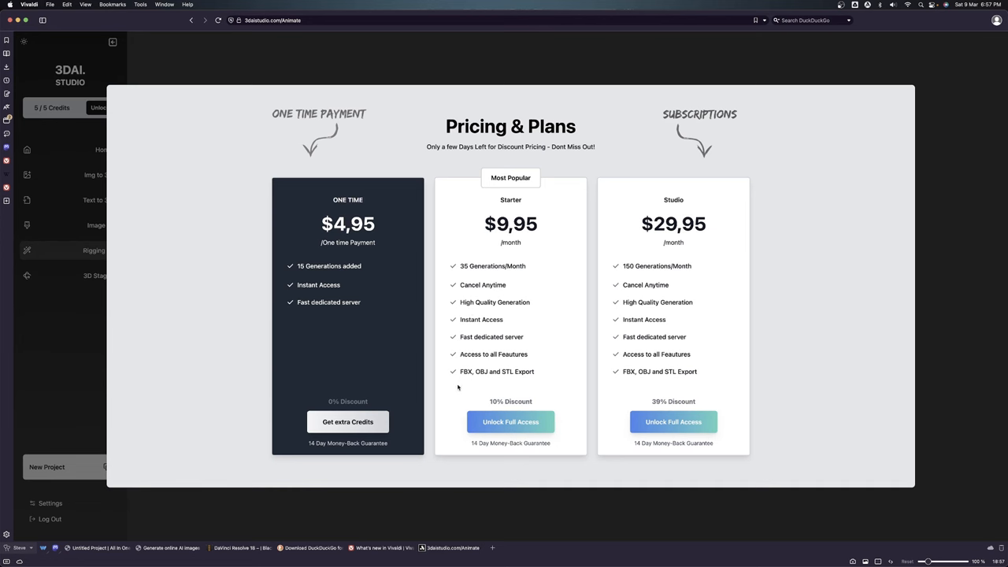
pyautogui.moveTo(473, 378)
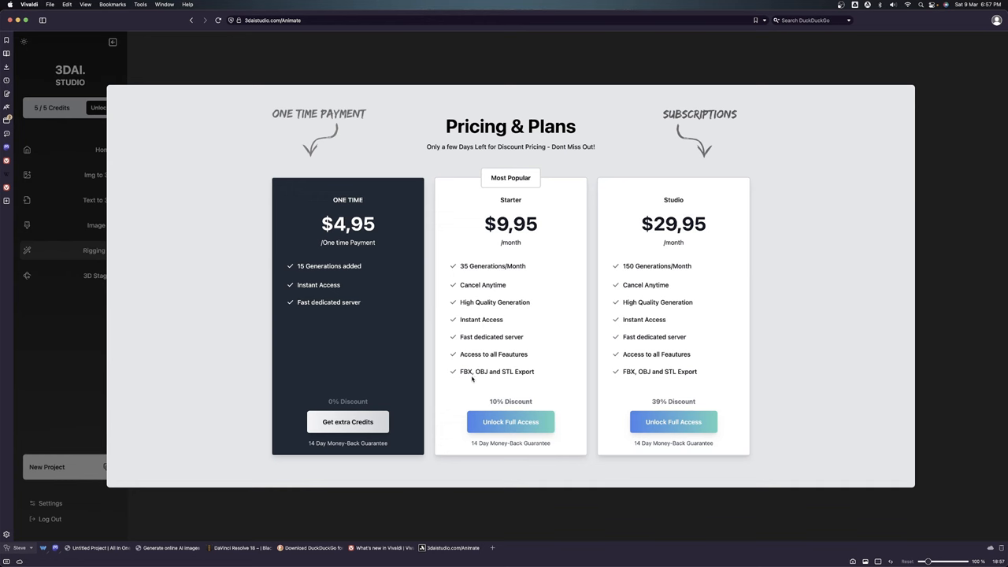
pyautogui.moveTo(475, 377)
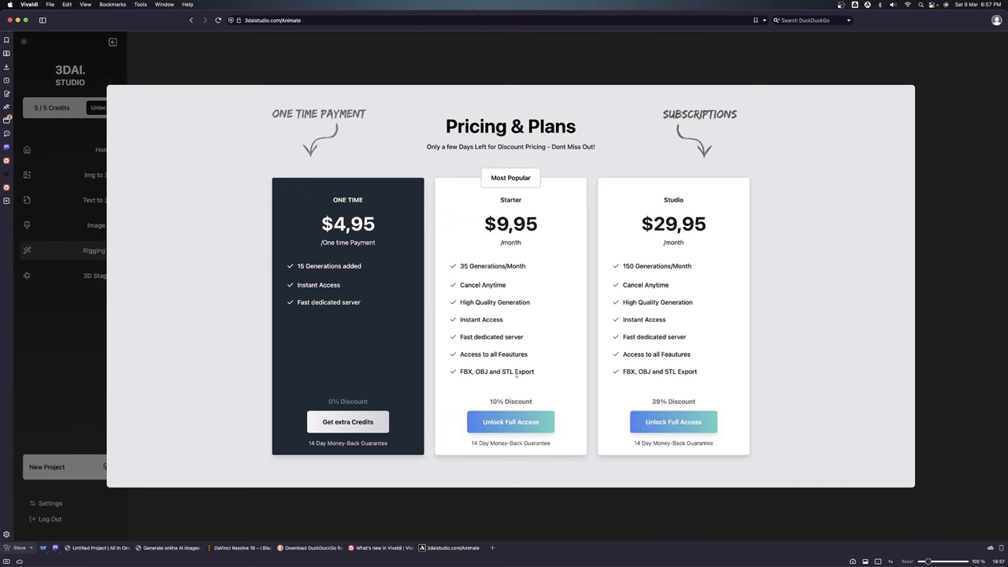
pyautogui.moveTo(494, 388)
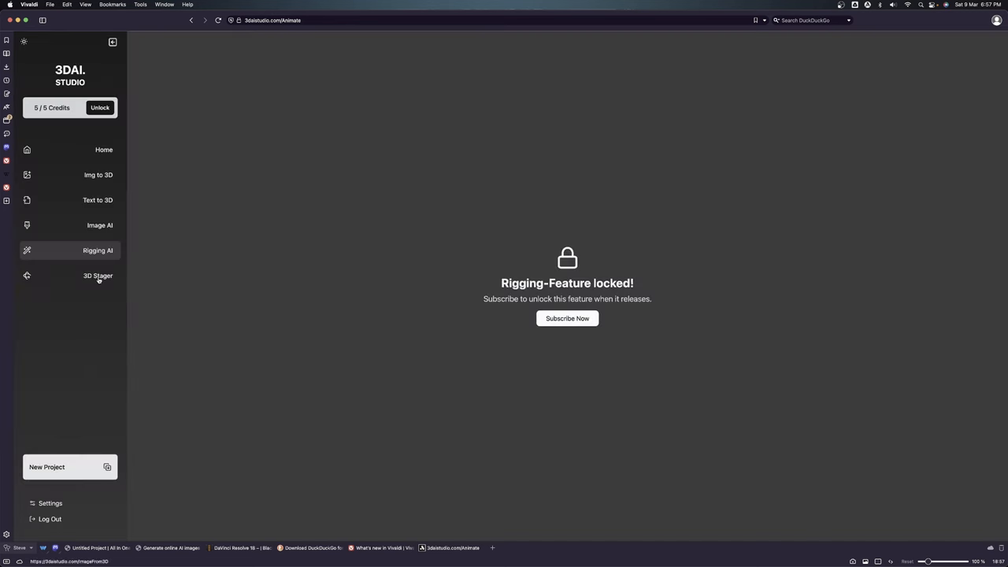
# Step: Show the 3D Stager workspace, which is locked to subscribers
pyautogui.click(97, 275)
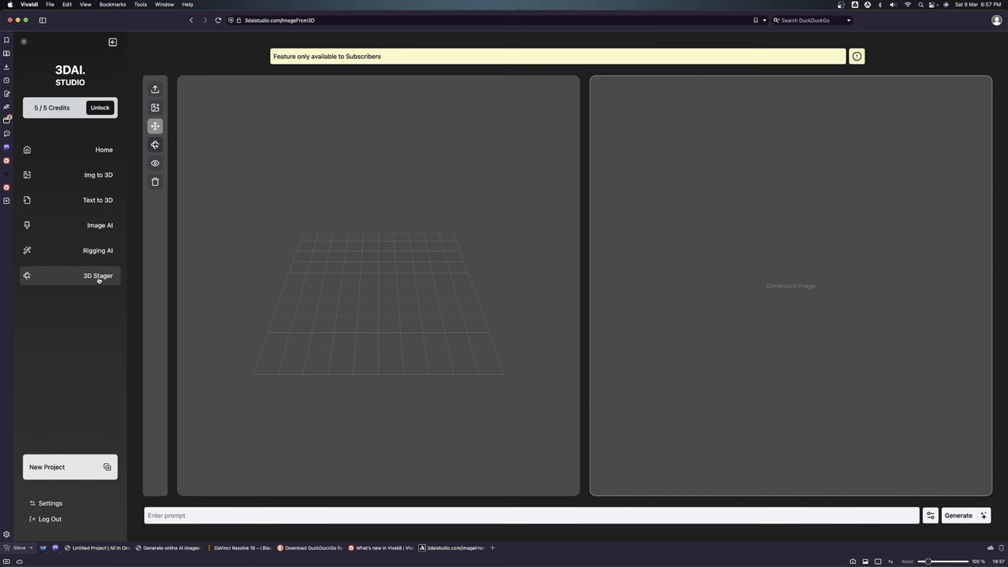
pyautogui.moveTo(293, 278)
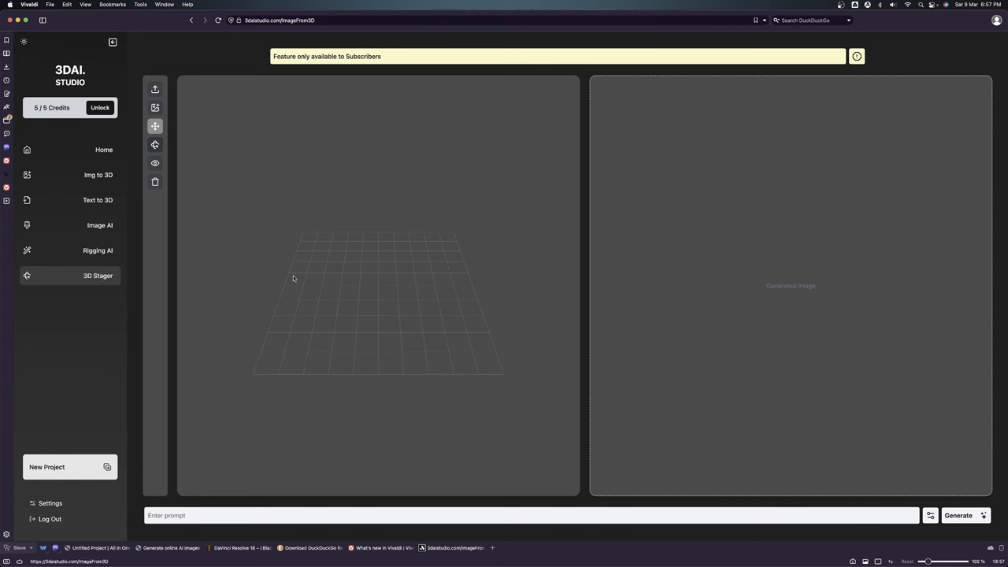
pyautogui.moveTo(280, 266)
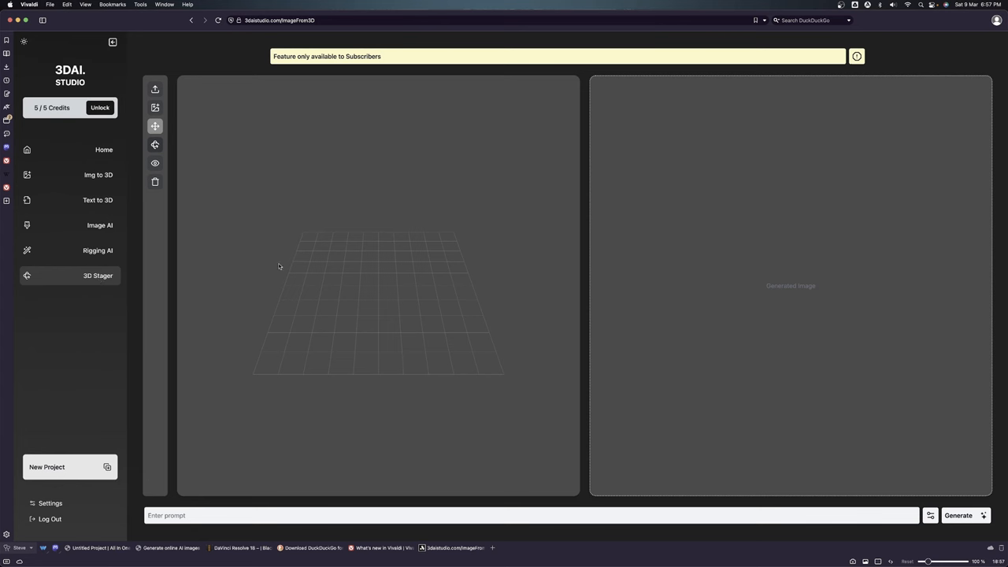
pyautogui.moveTo(110, 371)
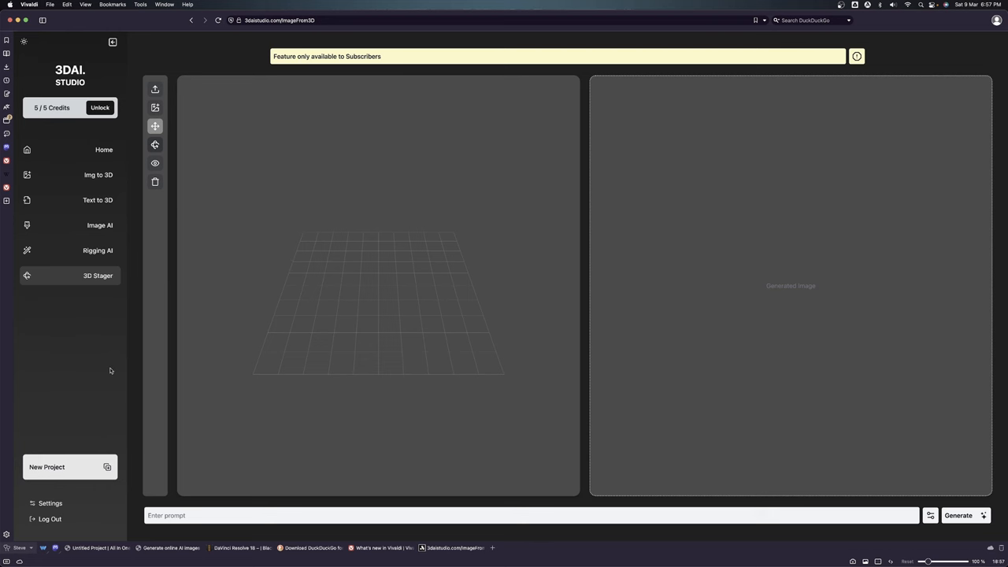
# Step: Upload the horse photo in Image-to-3D and start generating its 3D model
pyautogui.click(98, 175)
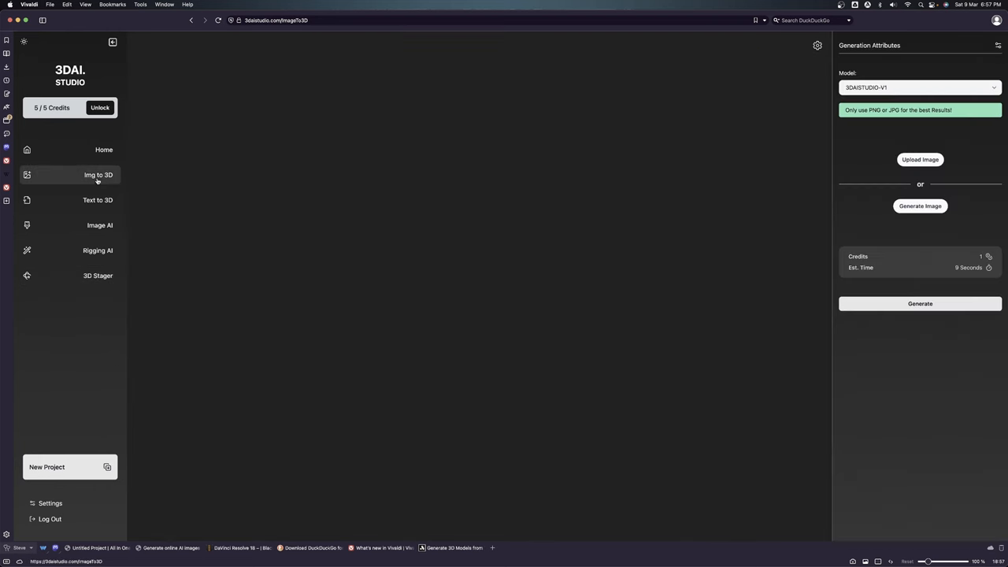
pyautogui.click(97, 174)
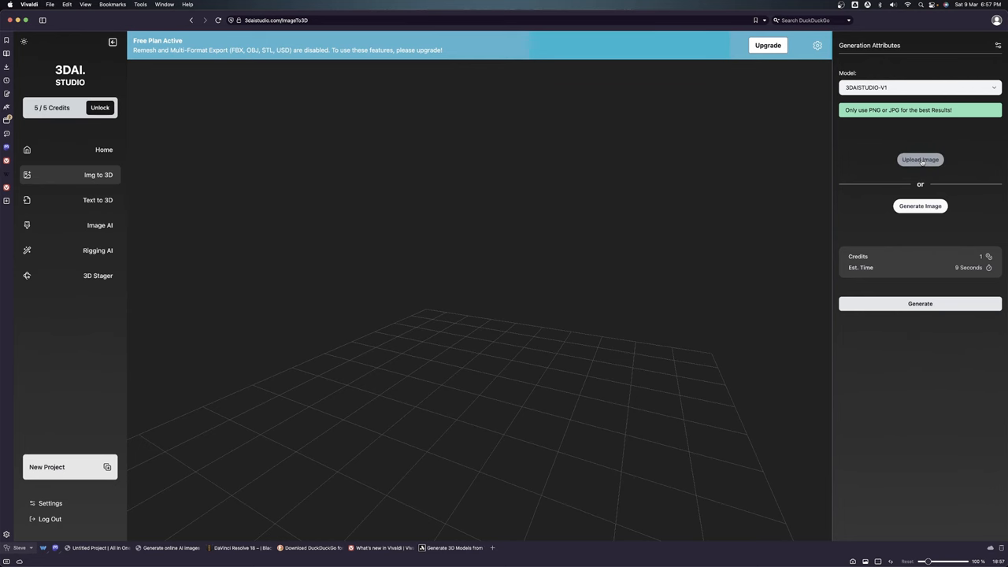
pyautogui.click(920, 159)
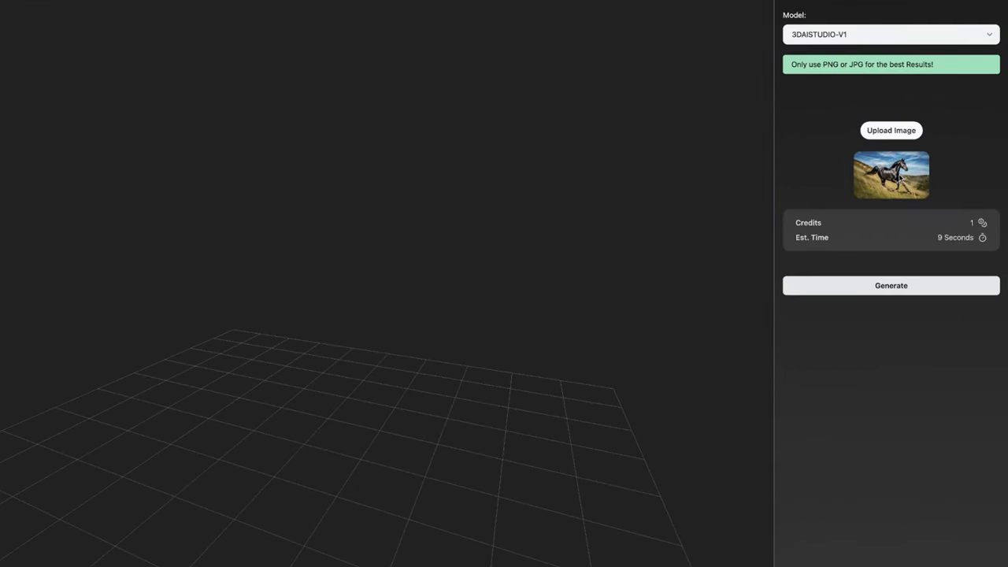
pyautogui.moveTo(901, 180)
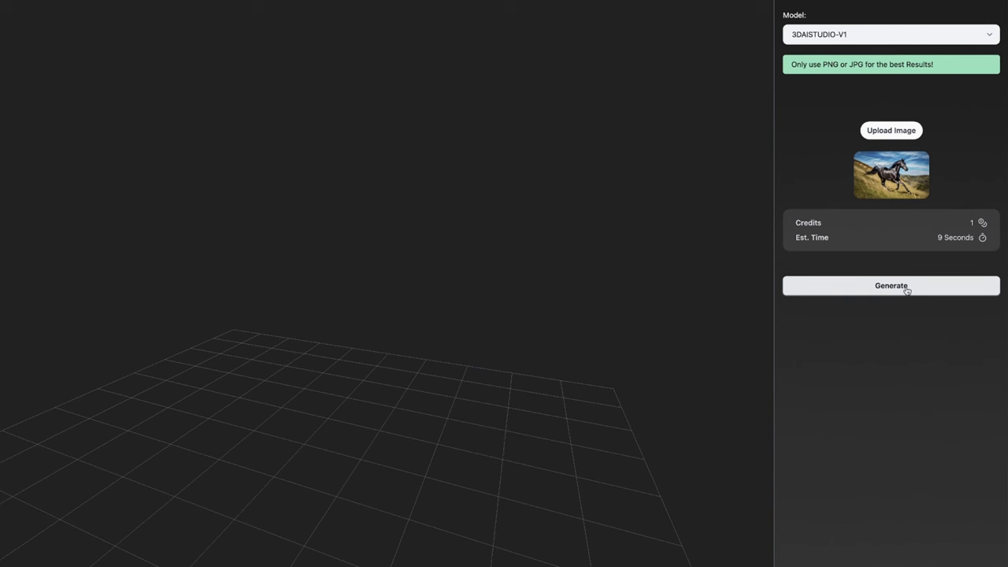
pyautogui.moveTo(817, 219)
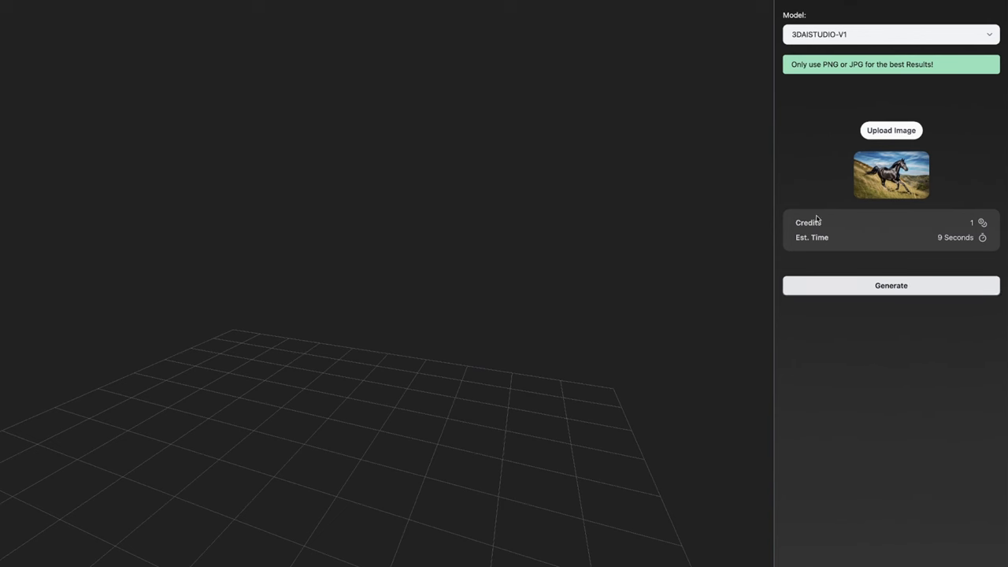
pyautogui.click(891, 285)
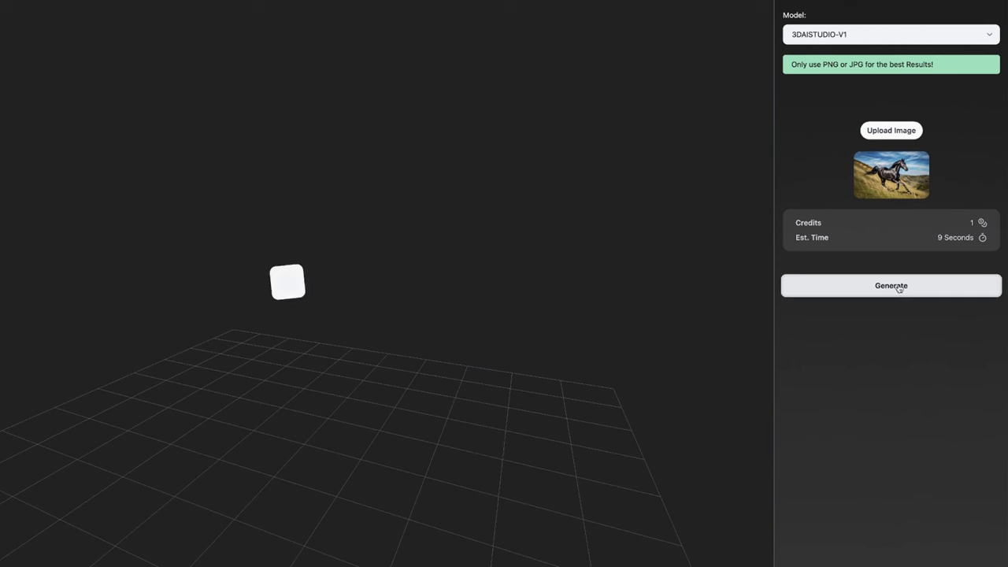
pyautogui.click(892, 285)
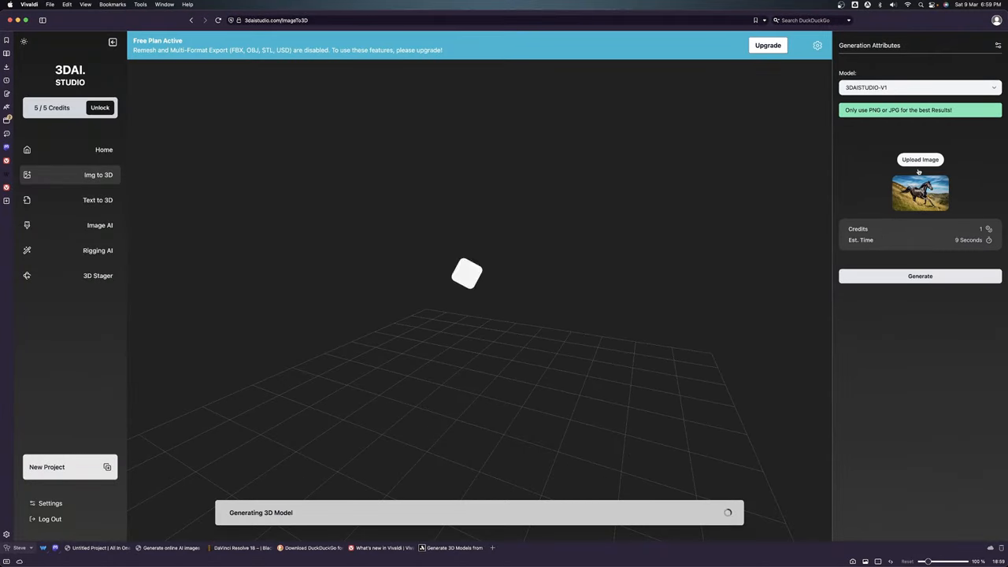
pyautogui.moveTo(943, 288)
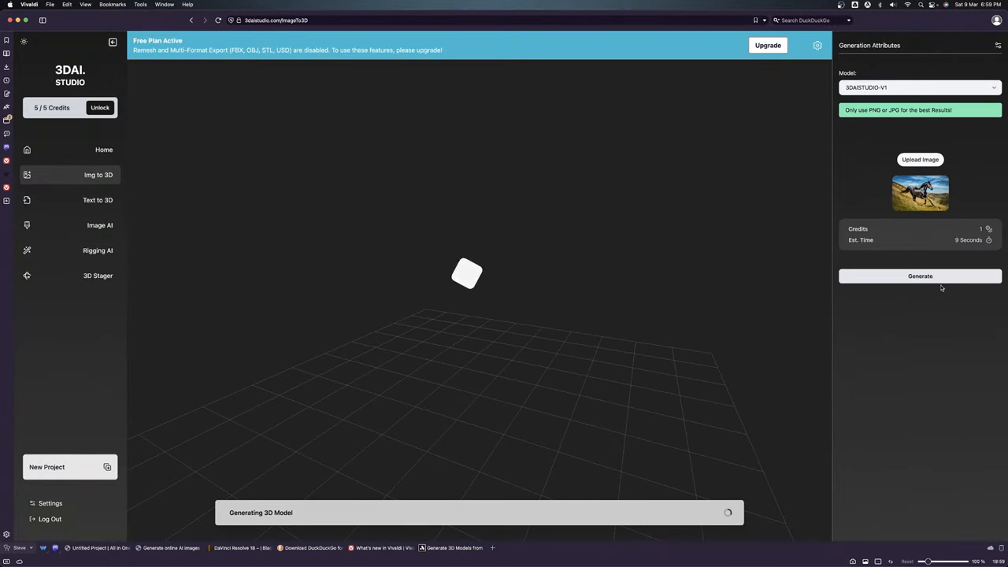
pyautogui.moveTo(98, 201)
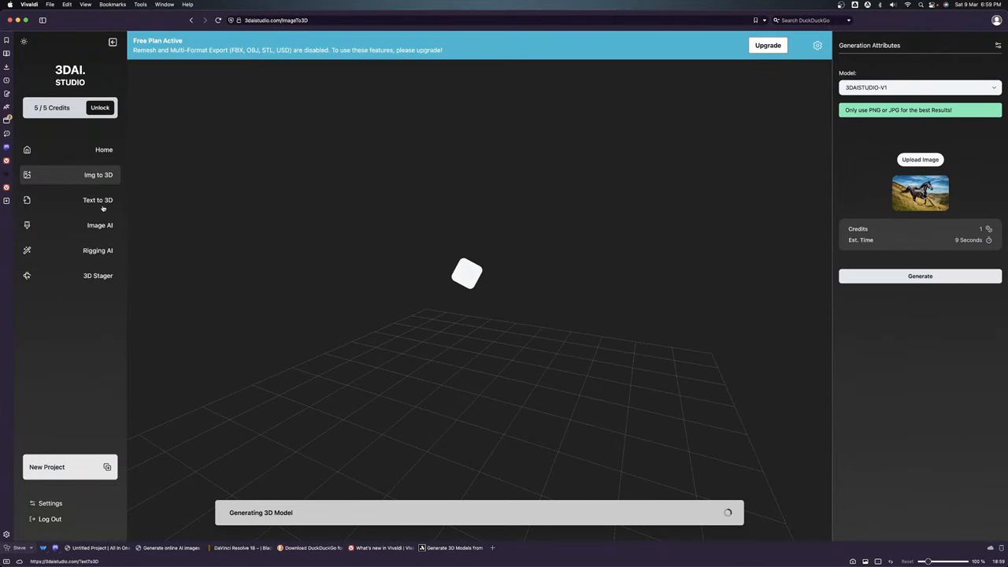
# Step: Generate 'A rabbit eating carrot' in Cartoon style from text, then show the Projects gallery
pyautogui.click(93, 199)
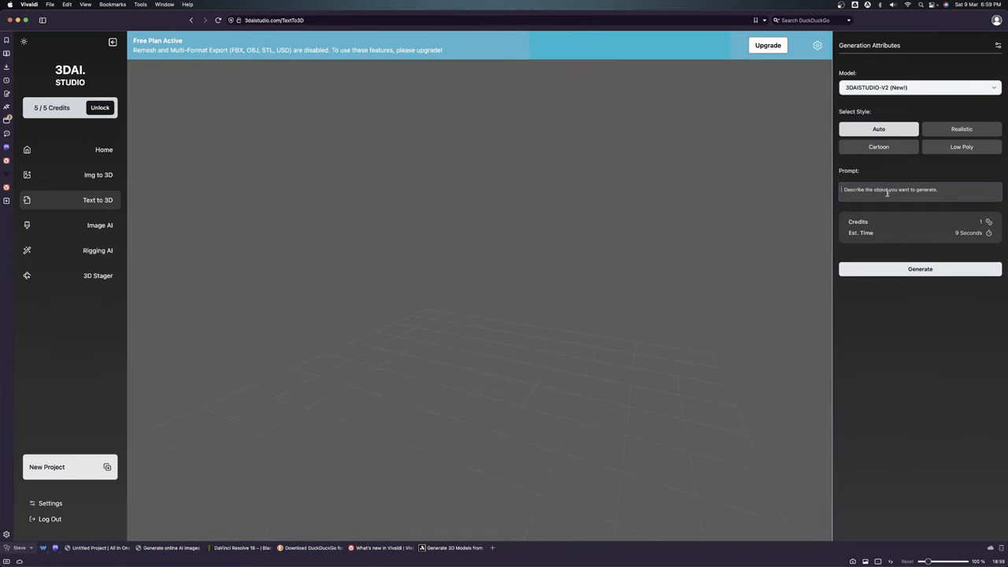
pyautogui.write('A rabbit eating carrot')
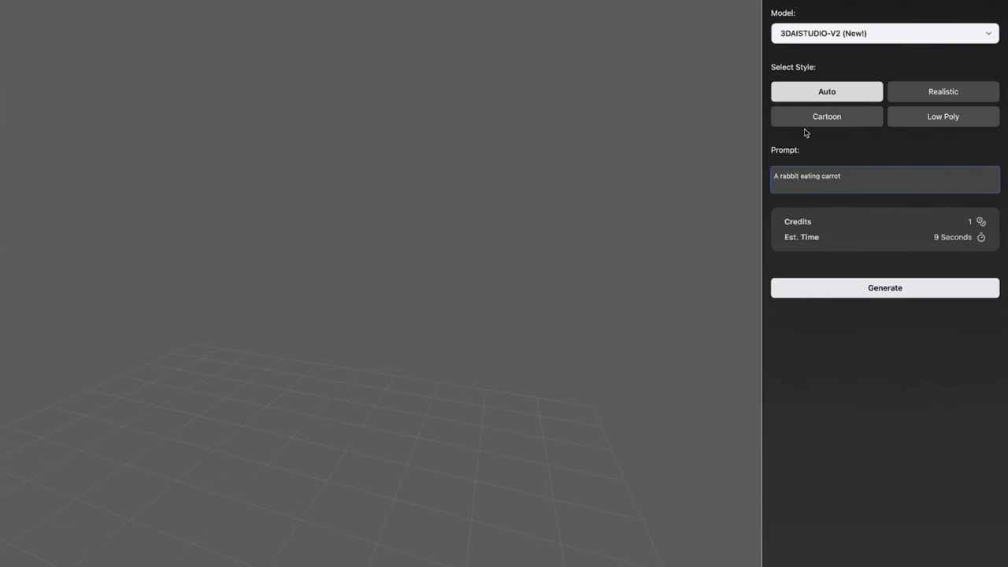
pyautogui.moveTo(908, 107)
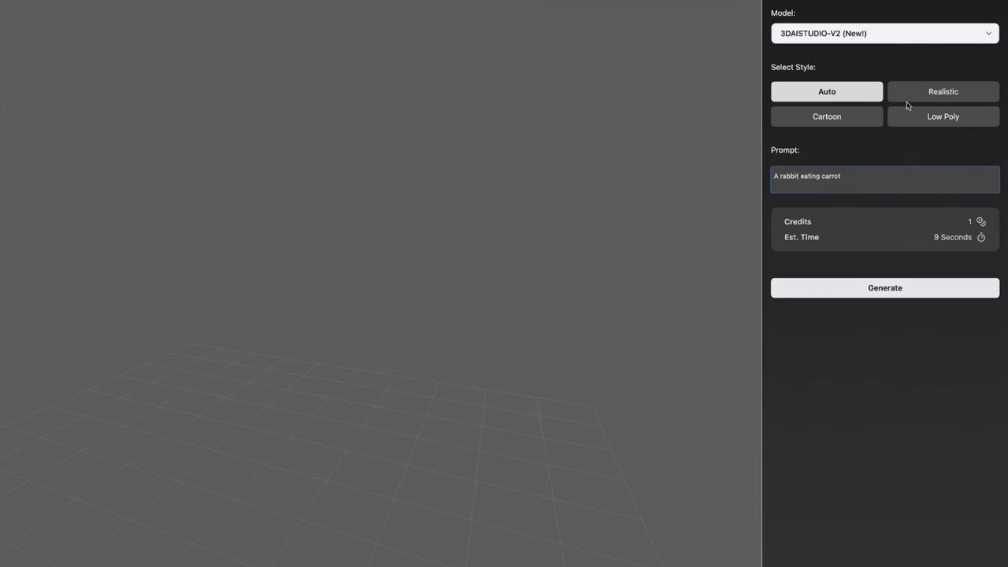
pyautogui.moveTo(827, 114)
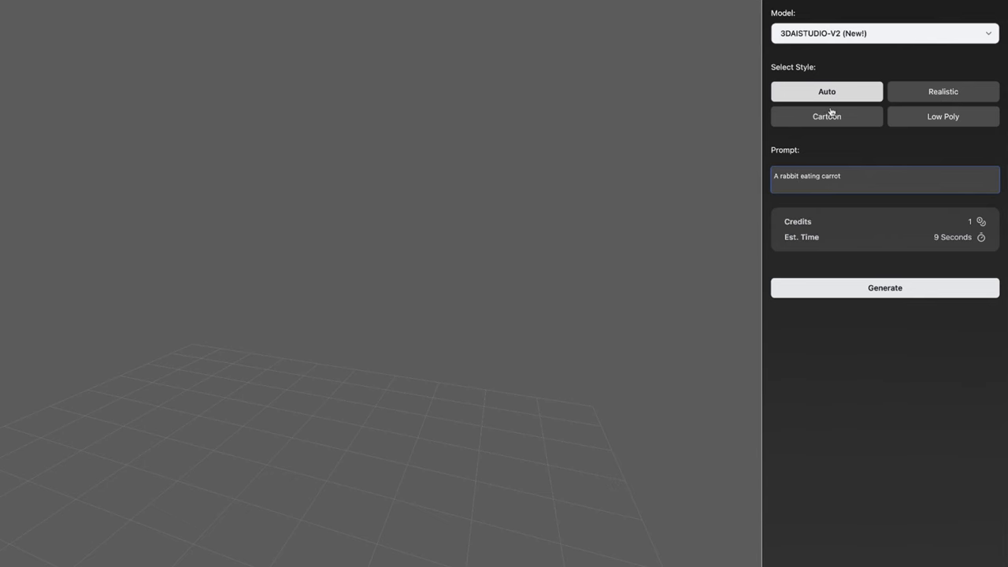
pyautogui.click(826, 117)
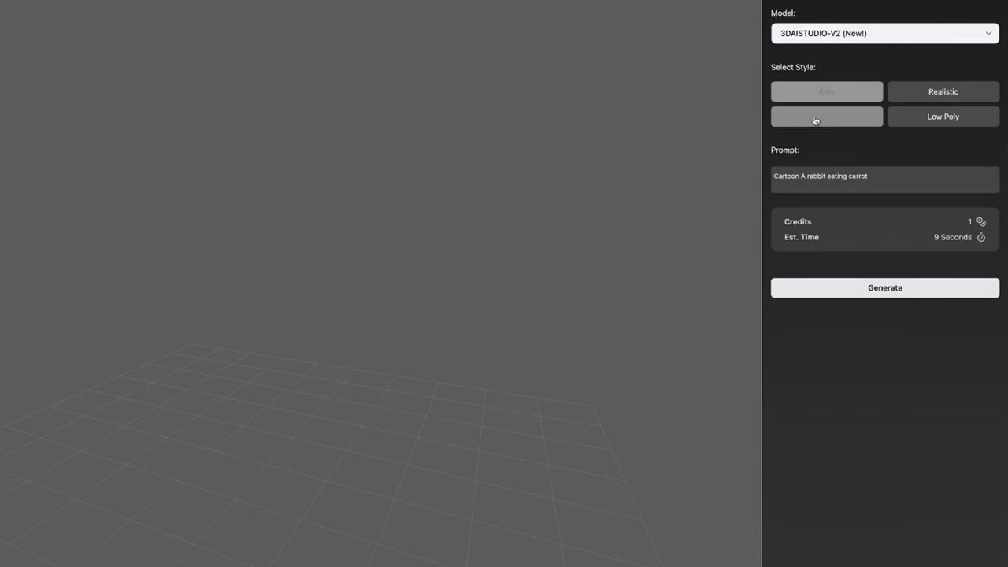
pyautogui.click(826, 116)
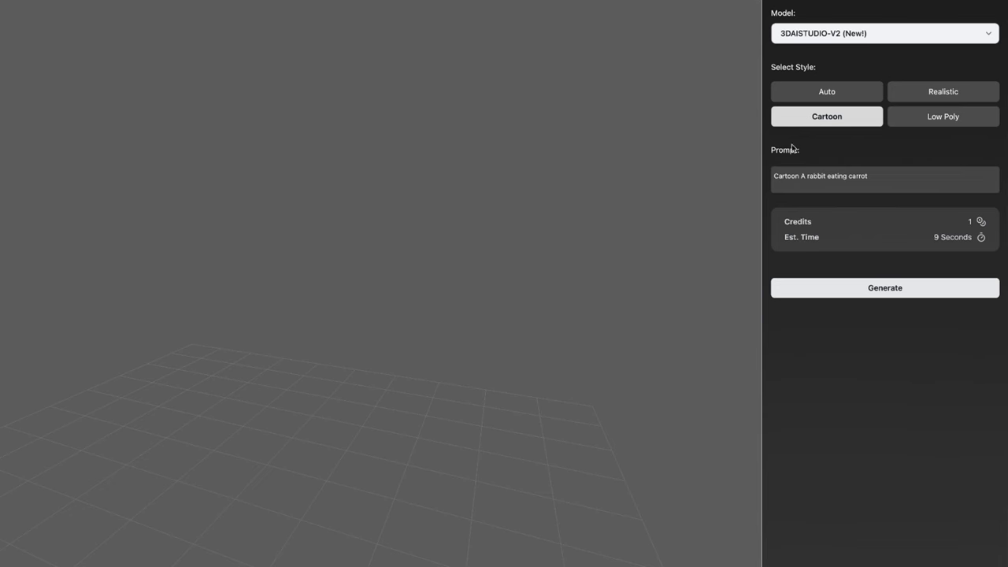
pyautogui.moveTo(832, 38)
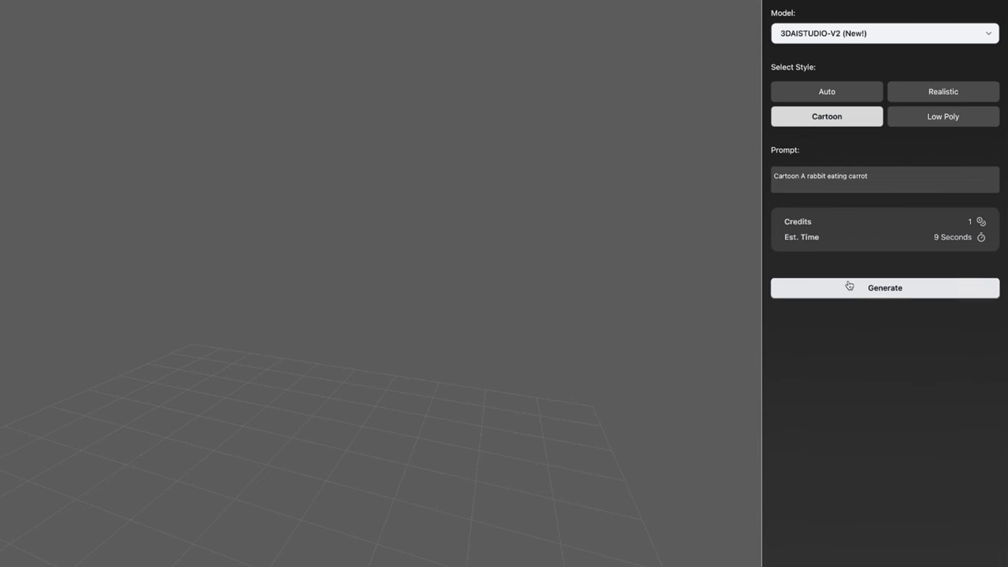
pyautogui.click(886, 286)
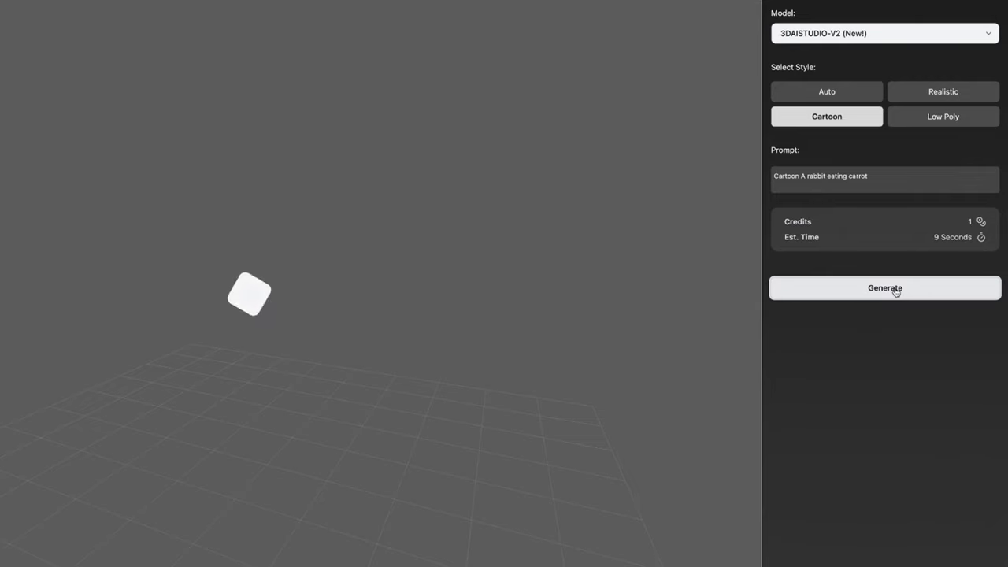
pyautogui.click(89, 137)
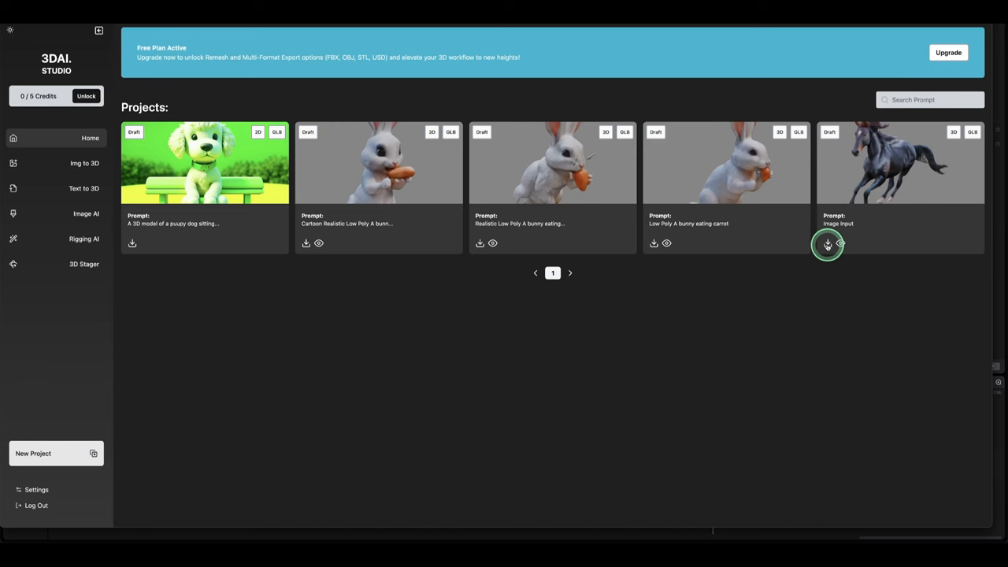
# Step: Download the horse model as a GLB file and dismiss the browser downloads list
pyautogui.click(829, 243)
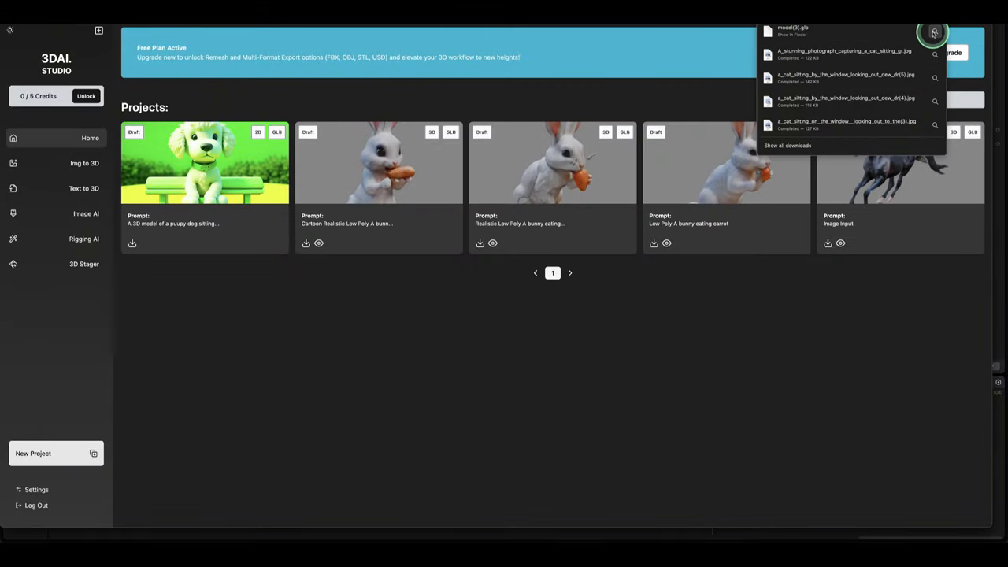
pyautogui.click(554, 197)
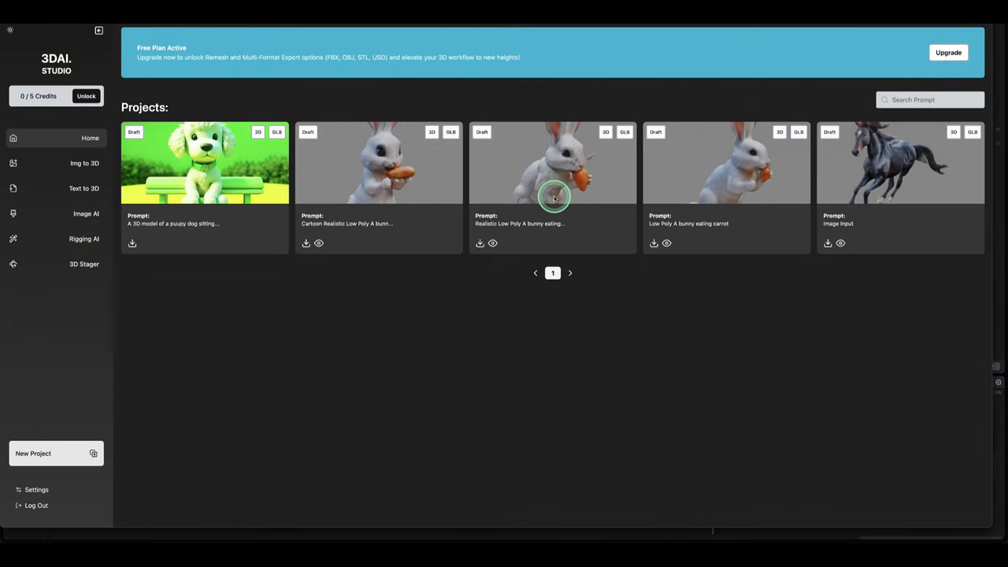
pyautogui.moveTo(719, 214)
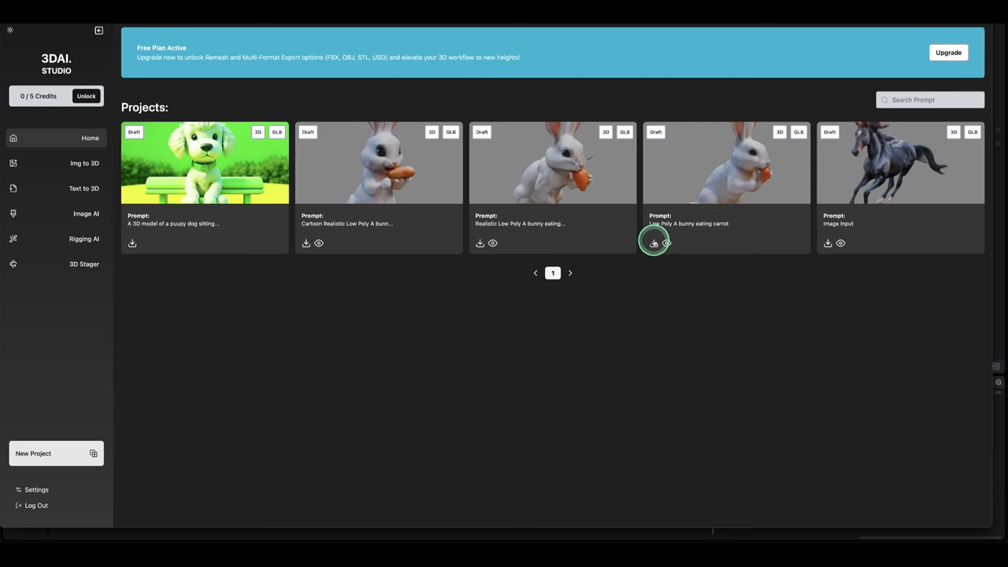
pyautogui.moveTo(868, 126)
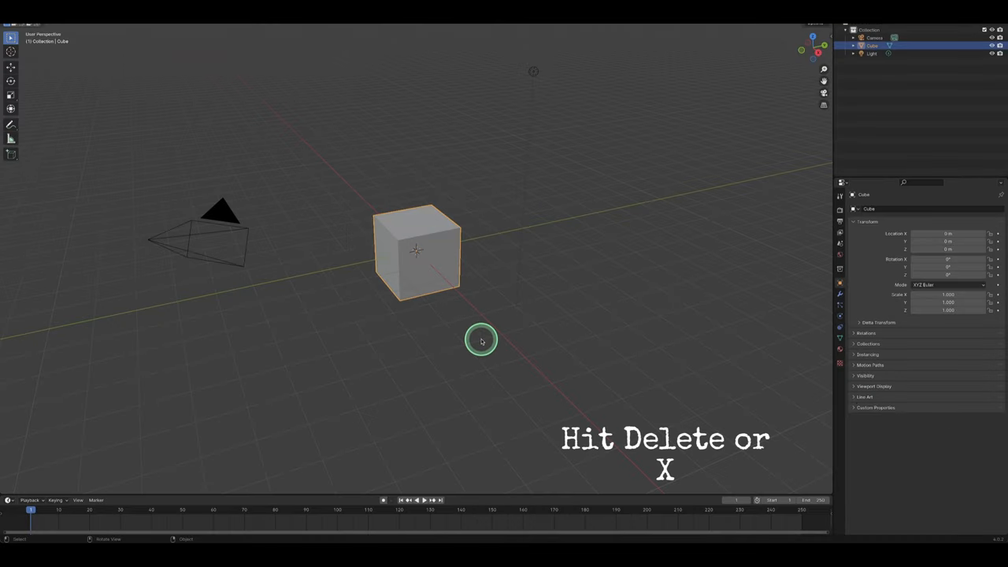
# Step: Delete the default cube, import the bunny GLB via glTF 2.0, and orbit to view it from behind
pyautogui.press('Delete')
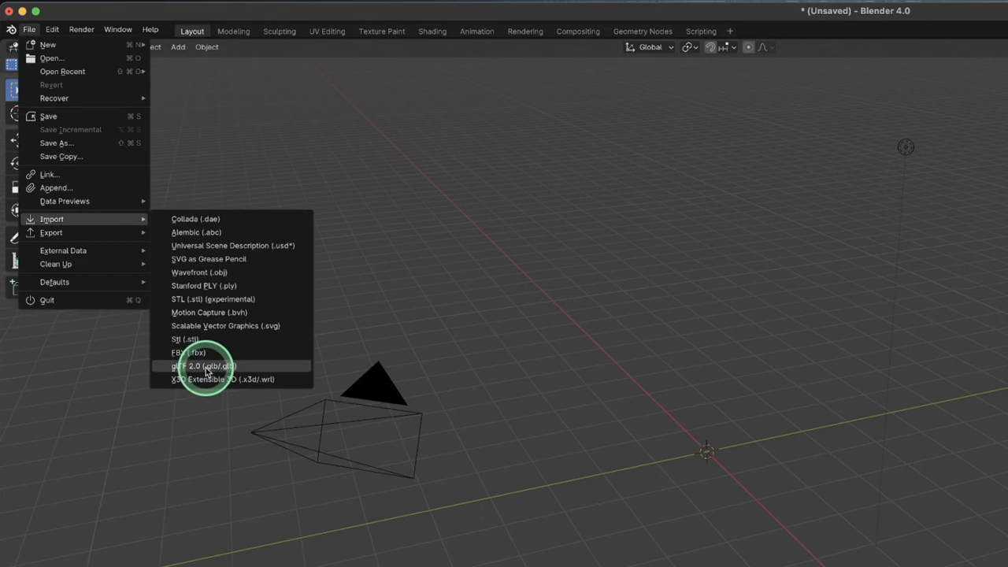
pyautogui.click(203, 366)
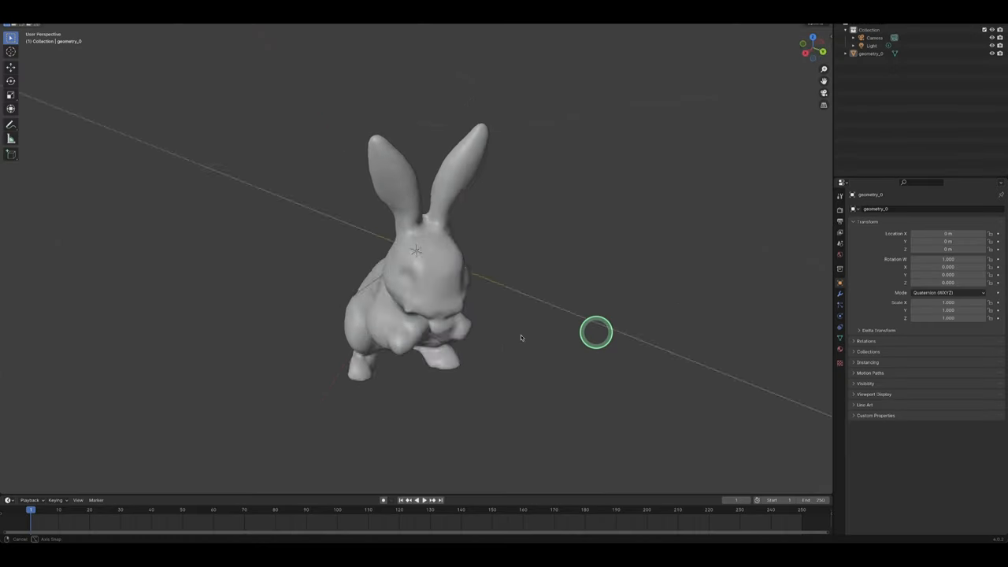
pyautogui.moveTo(520, 339); pyautogui.dragTo(355, 303)
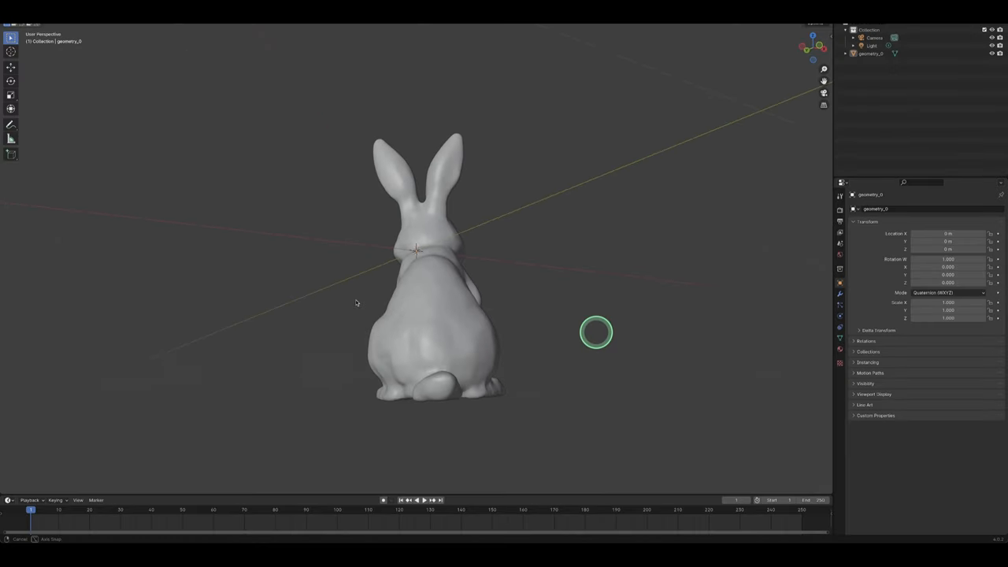